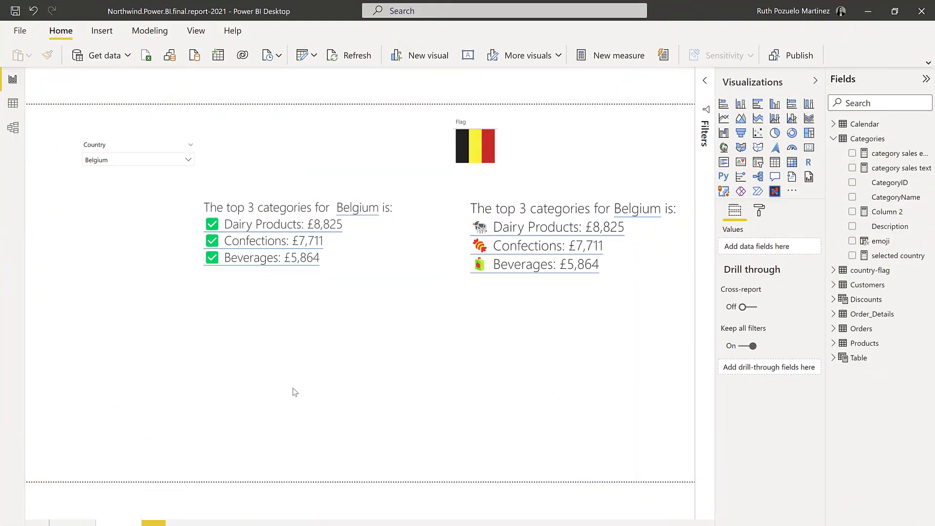
Filter the Country slicer from Finland to Ireland and start a new calculated table.
{"action": "left_click", "coordinate": [137, 159]}
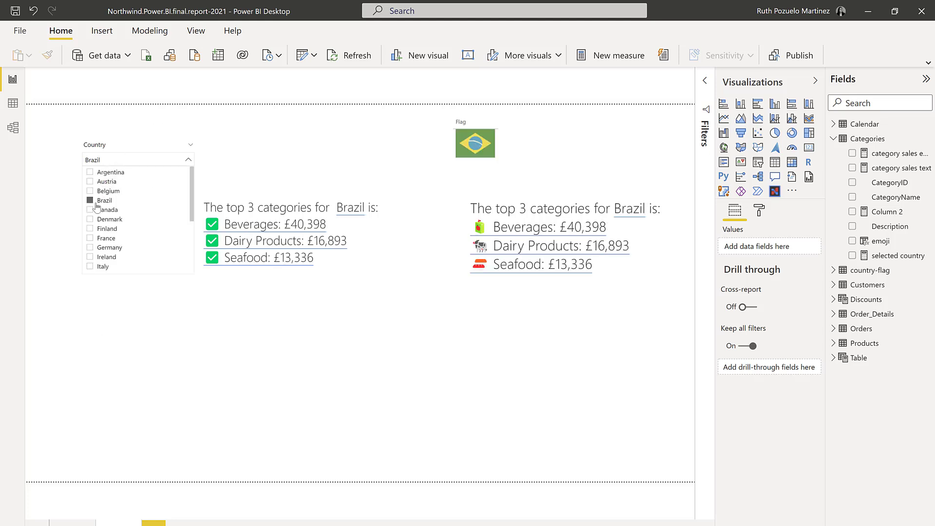
{"action": "left_click", "coordinate": [107, 228]}
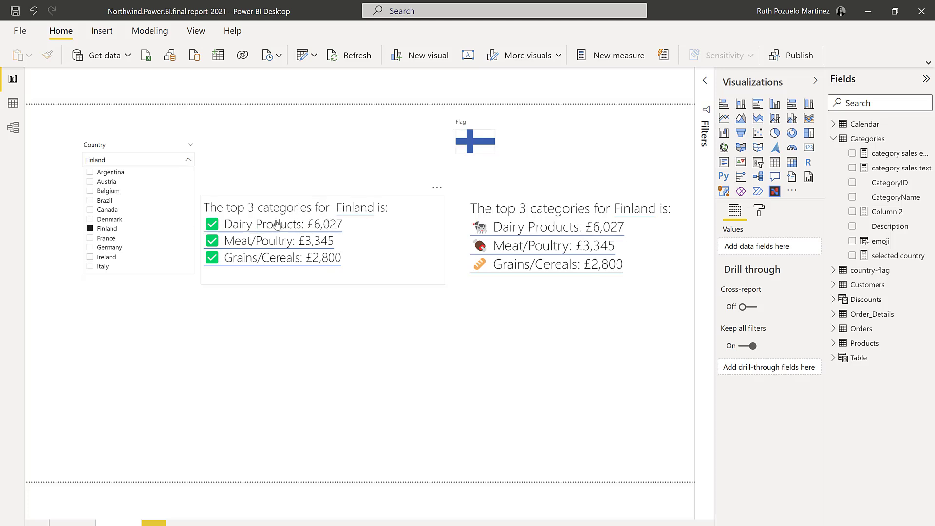
{"action": "mouse_move", "coordinate": [266, 247]}
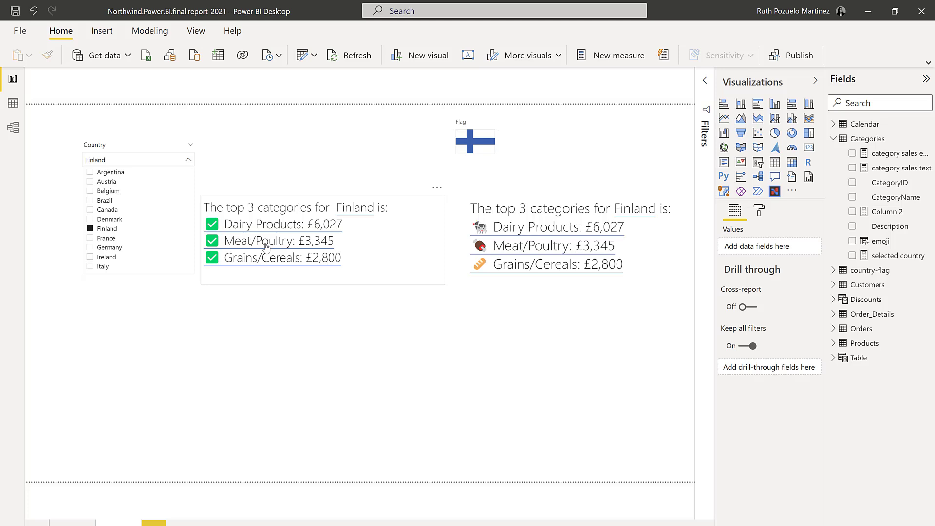
{"action": "left_click", "coordinate": [90, 256]}
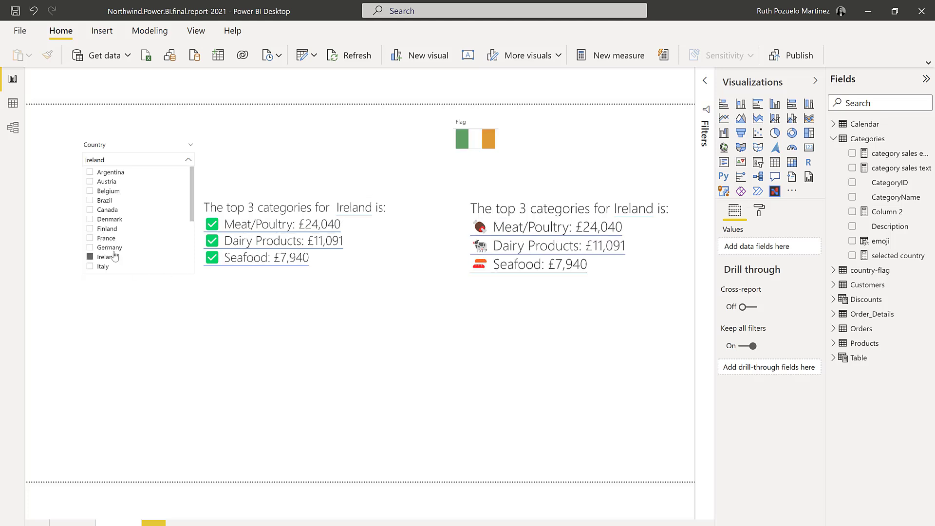
{"action": "mouse_move", "coordinate": [103, 266]}
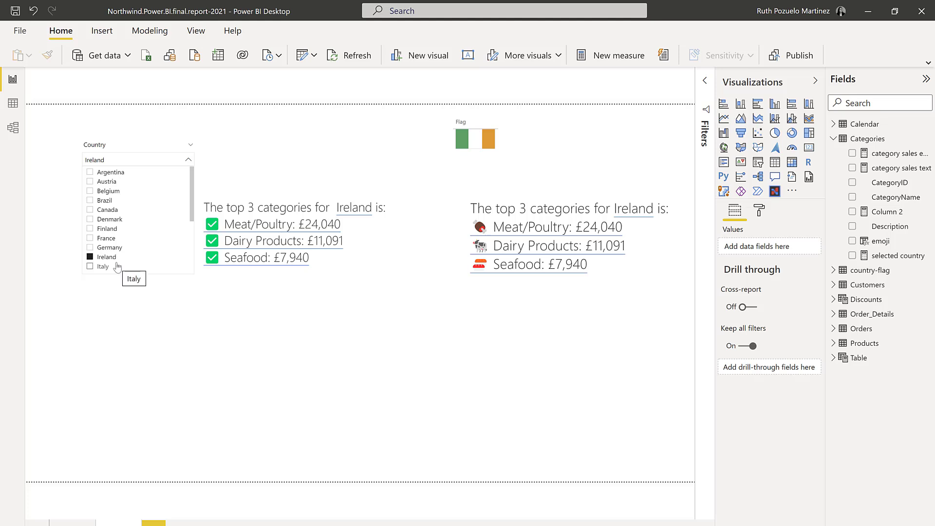
{"action": "left_click", "coordinate": [668, 55]}
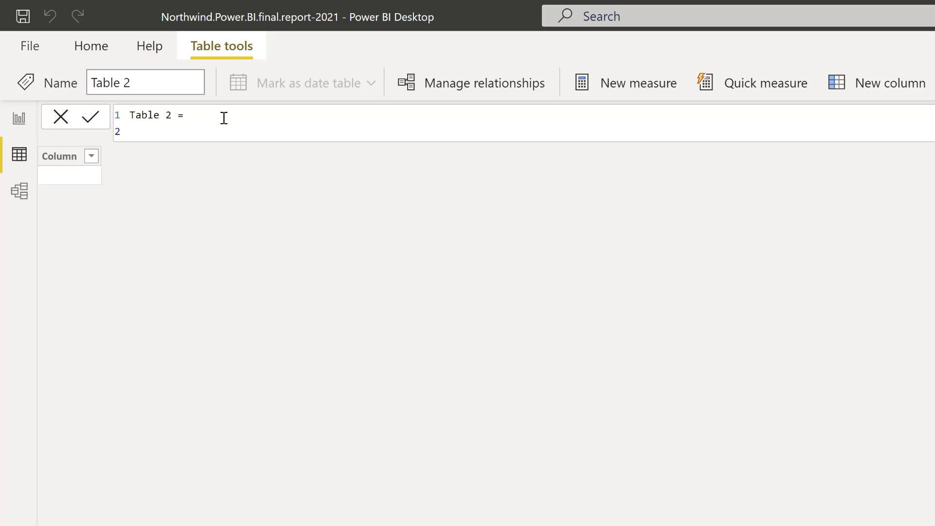
Define Table 2 = SUMMARIZE(Categories, Categories[CategoryName], "sales", [Sales]).
{"action": "type", "text": "SUMMARIZE("}
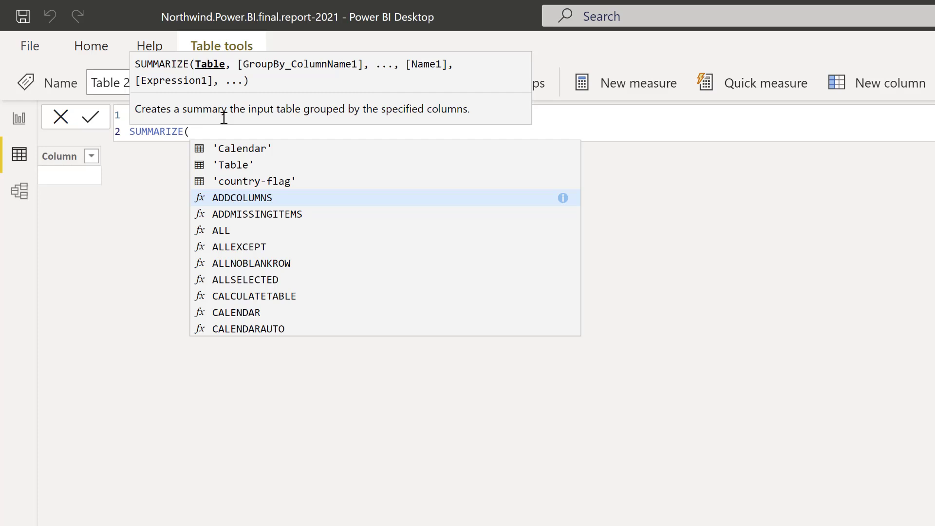
{"action": "type", "text": "Categories,"}
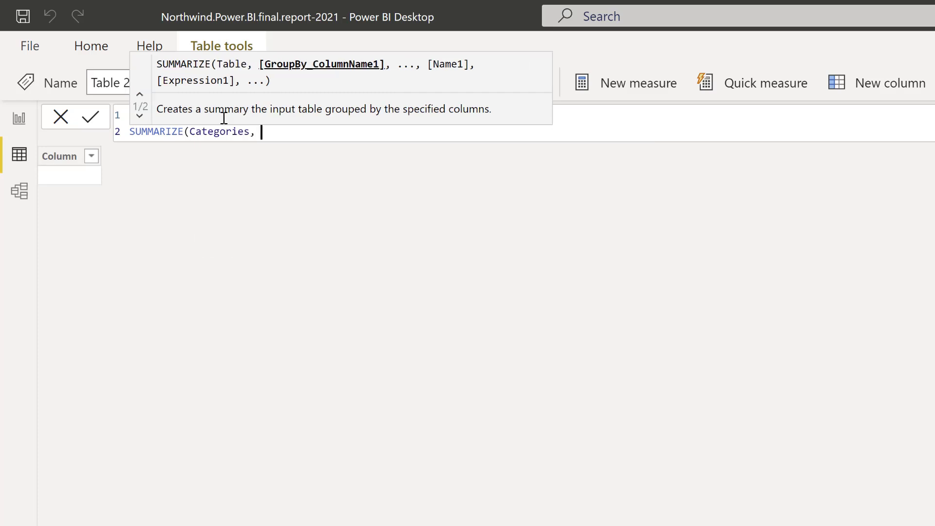
{"action": "type", "text": "Categories[CategoryName],"}
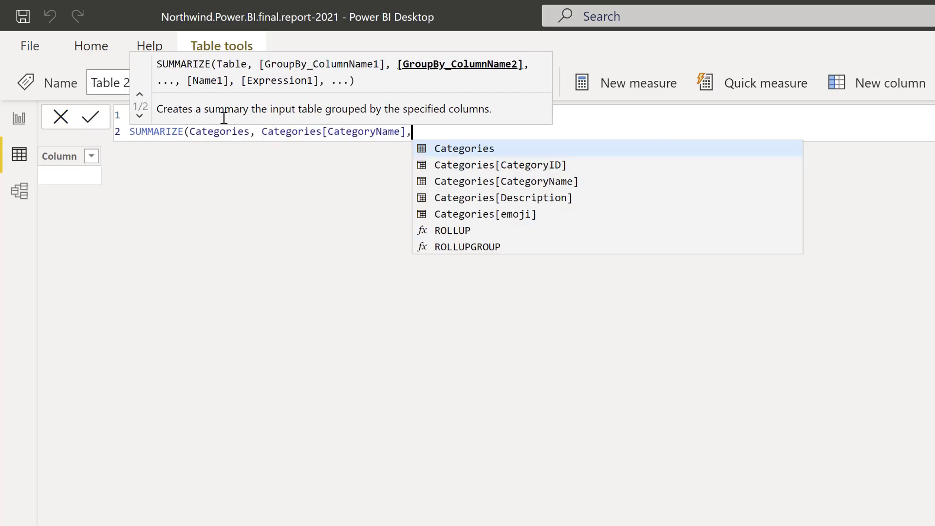
{"action": "type", "text": "\""}
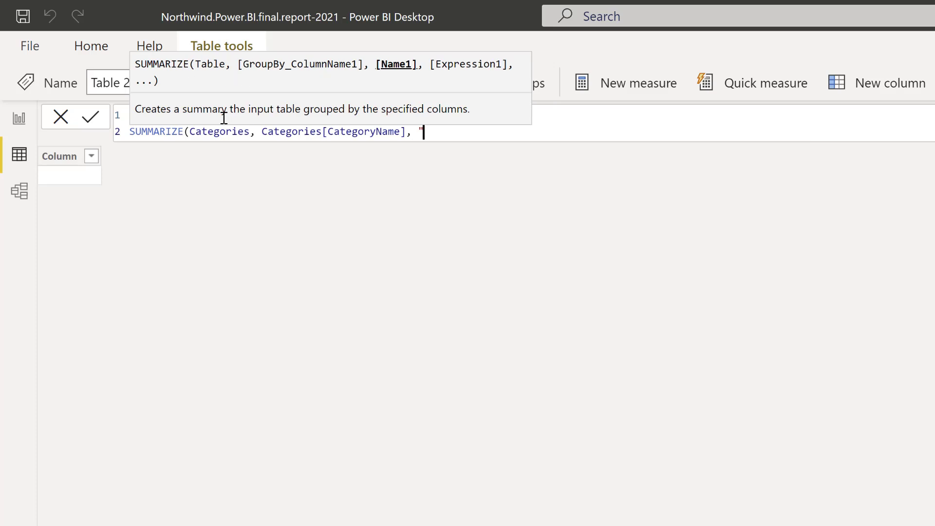
{"action": "type", "text": "sales\""}
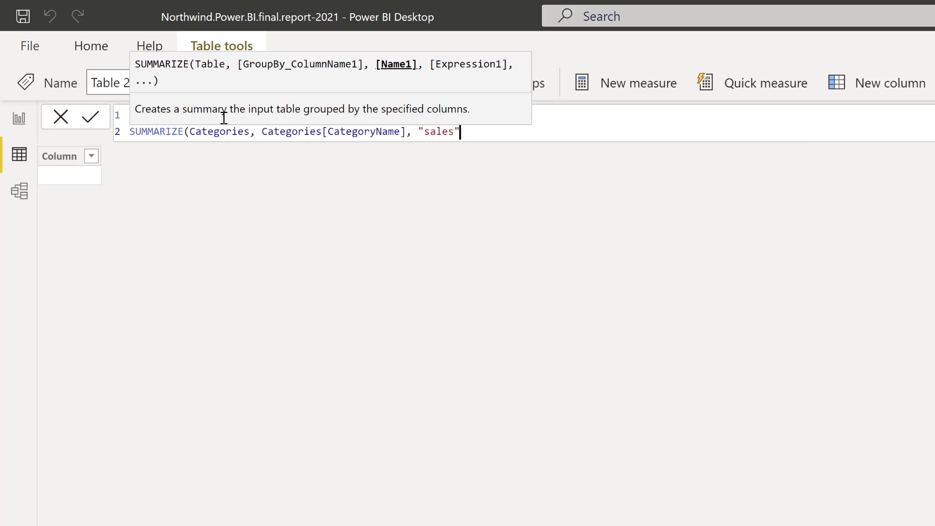
{"action": "type", "text": ","}
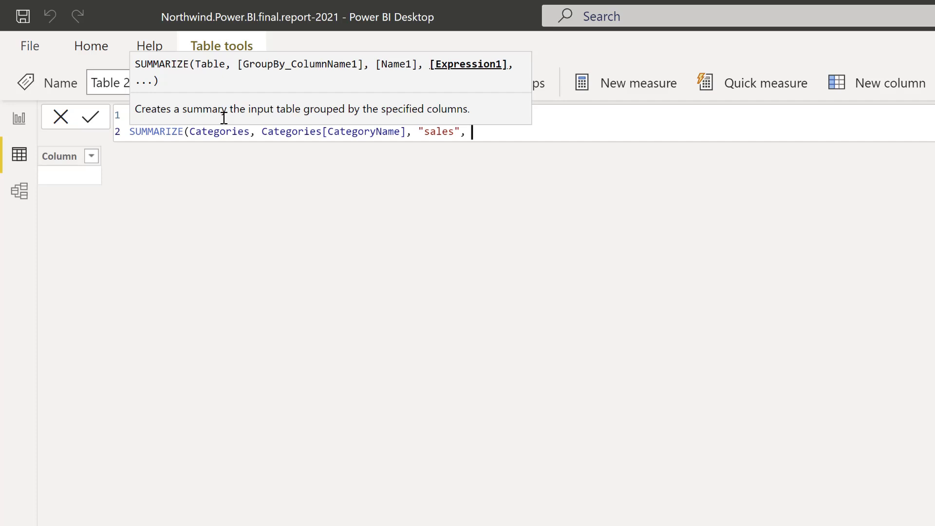
{"action": "type", "text": "[sa"}
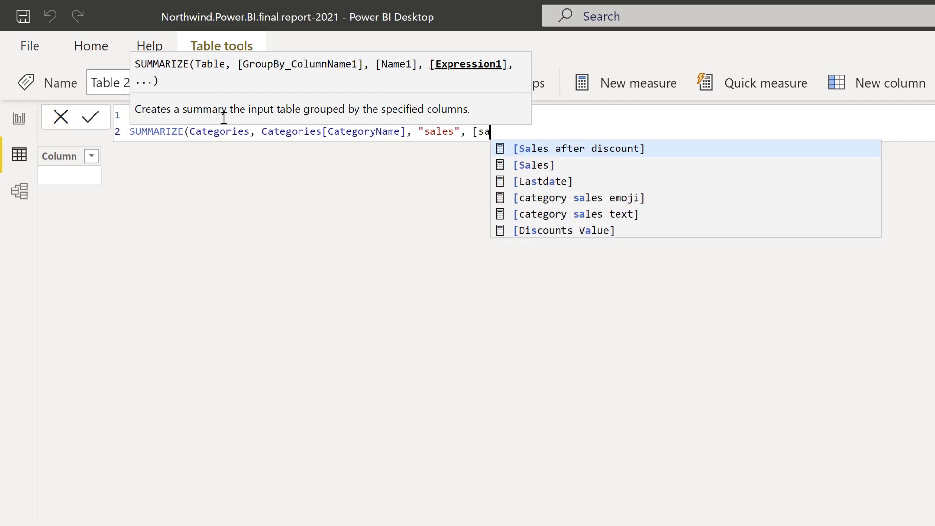
{"action": "left_click", "coordinate": [577, 148]}
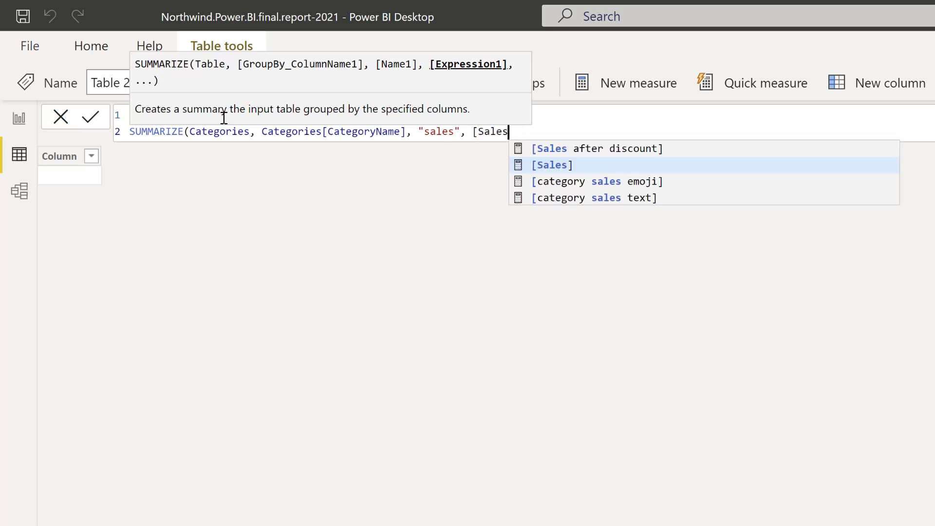
{"action": "type", "text": "])"}
{"action": "key", "text": "Enter"}
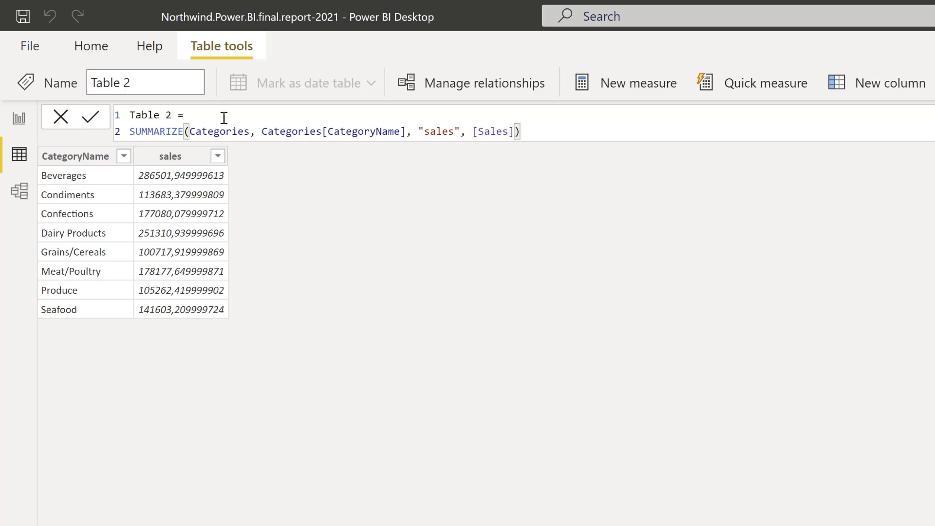
{"action": "mouse_move", "coordinate": [651, 242]}
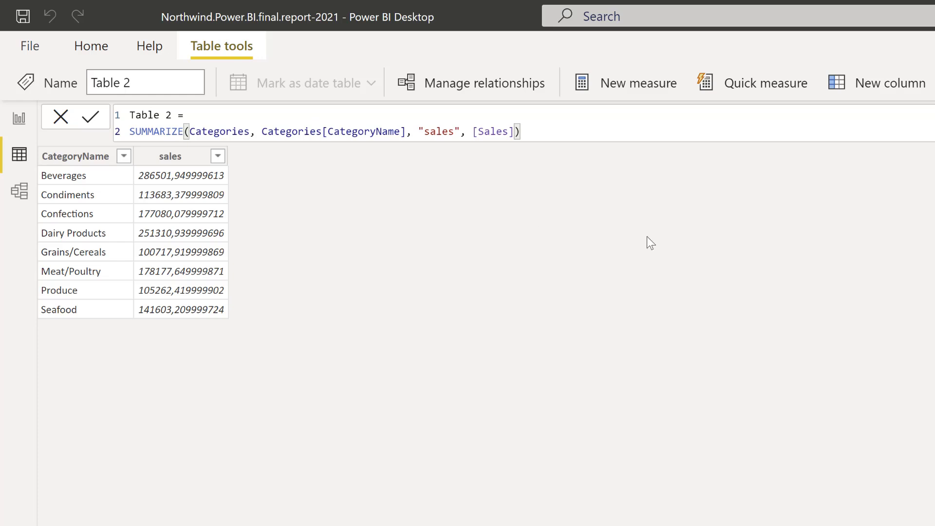
{"action": "mouse_move", "coordinate": [146, 346]}
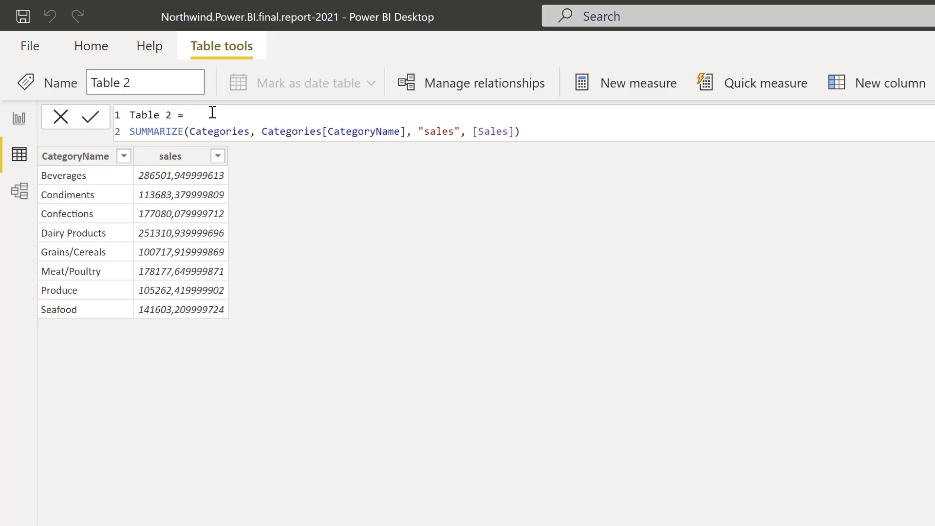
Wrap Table 2's SUMMARIZE in TOPN(3, ..., [sales], DESC).
{"action": "type", "text": "top"}
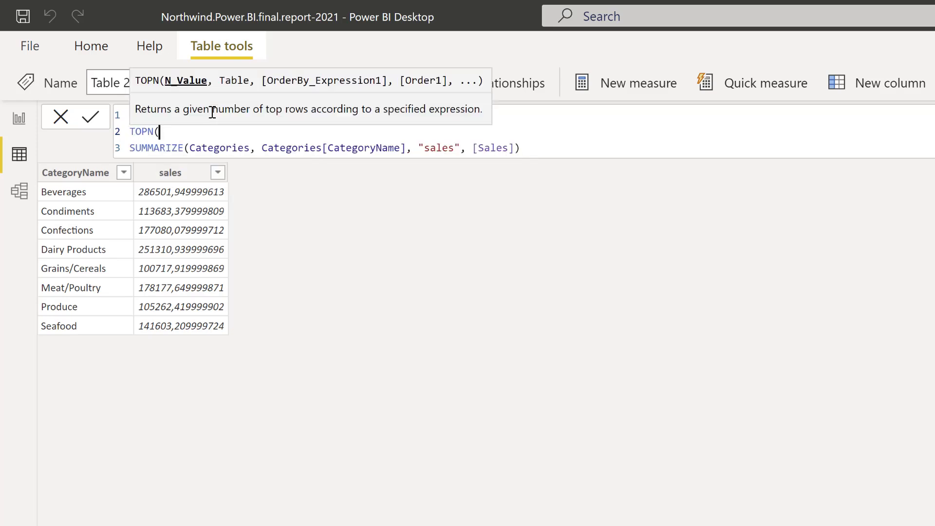
{"action": "type", "text": "3"}
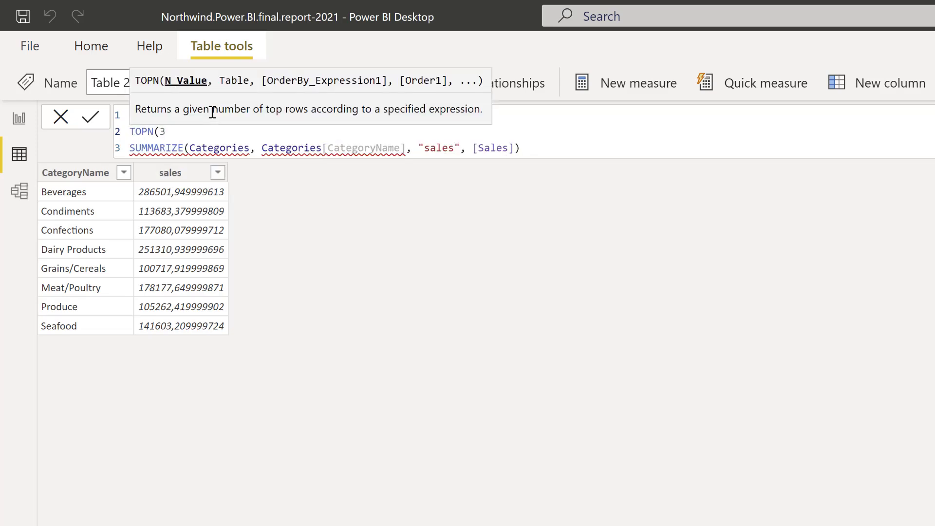
{"action": "type", "text": ","}
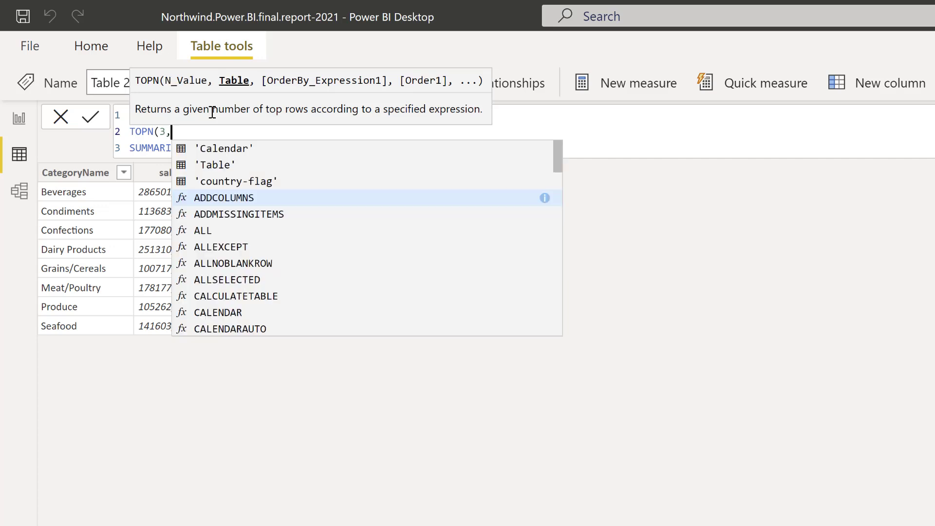
{"action": "type", "text": "SUMMARIZE(Categories, Categories[CategoryName], \"sales\", [Sales])"}
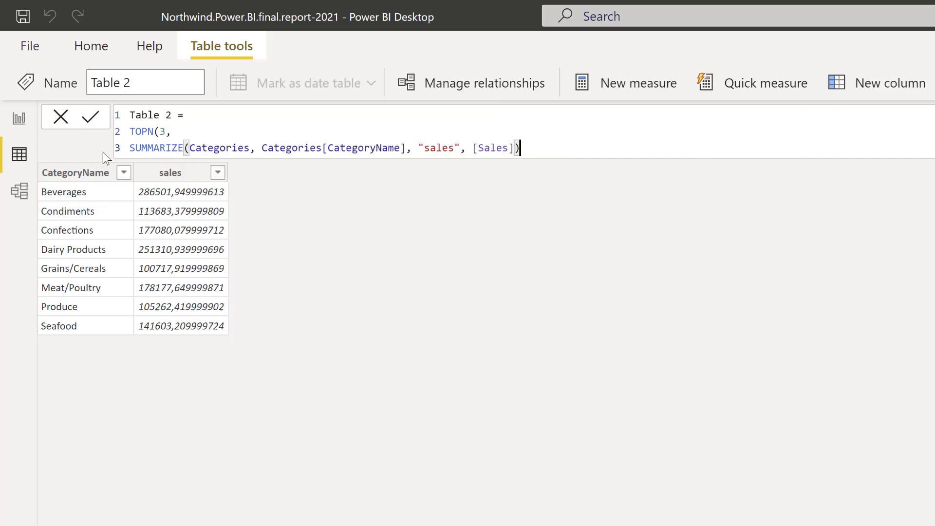
{"action": "mouse_move", "coordinate": [643, 180]}
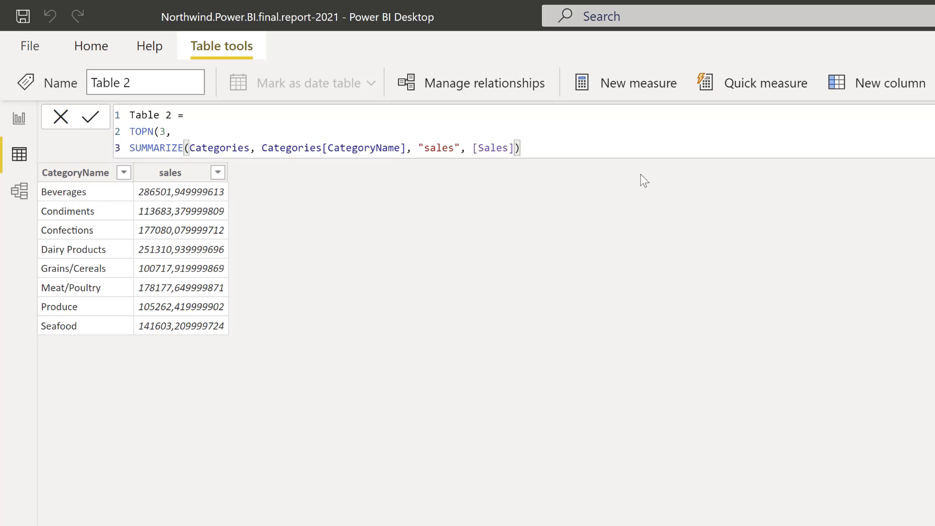
{"action": "type", "text": ","}
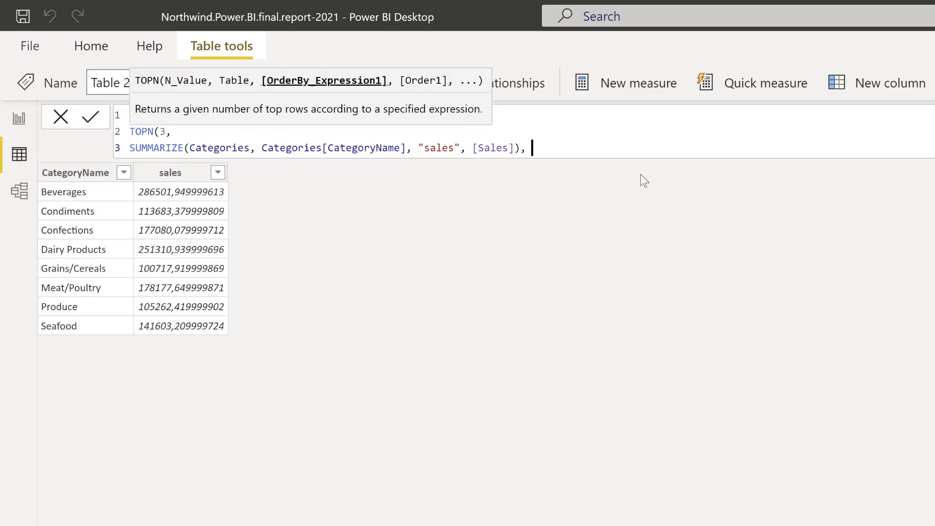
{"action": "type", "text": "[s"}
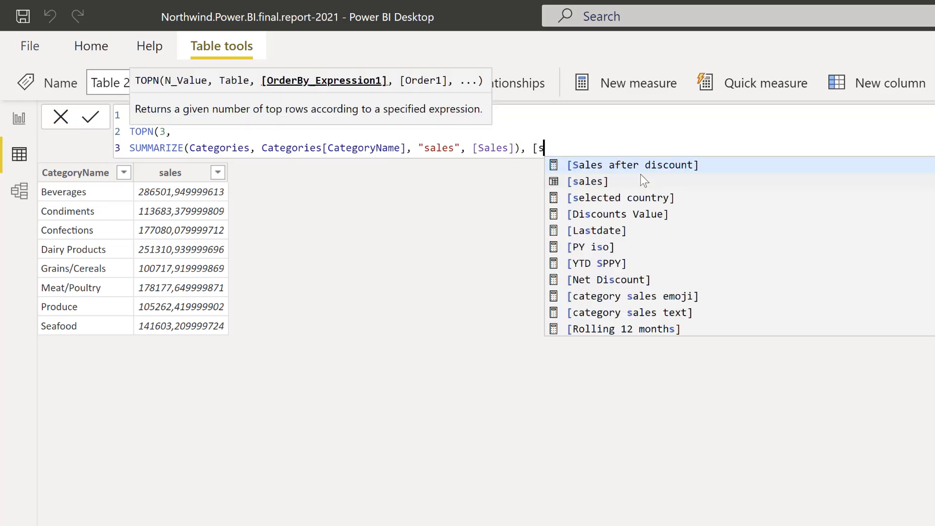
{"action": "type", "text": "sales], d"}
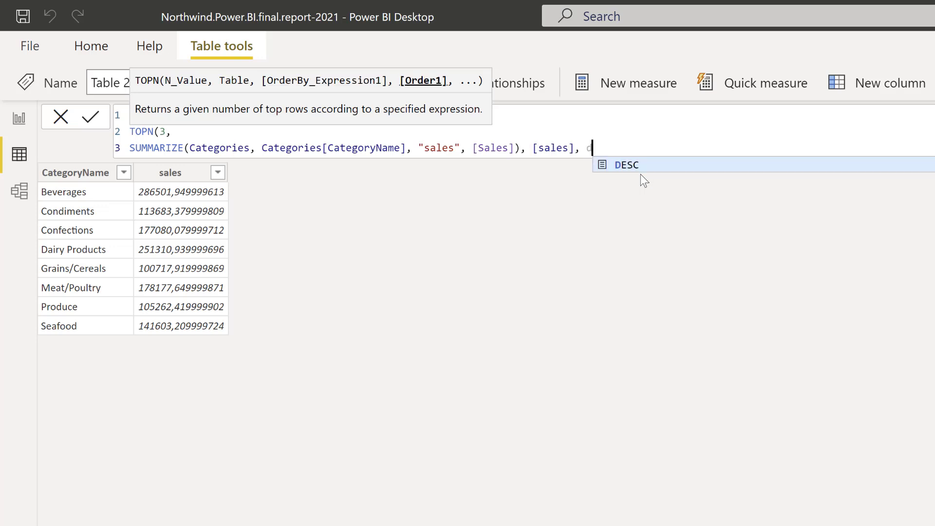
{"action": "type", "text": "DESC)"}
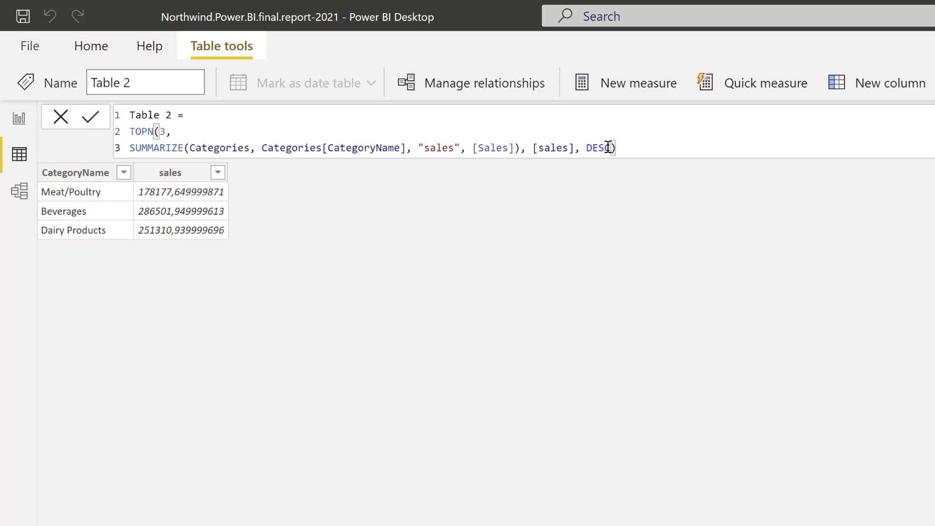
{"action": "double_click", "coordinate": [600, 148]}
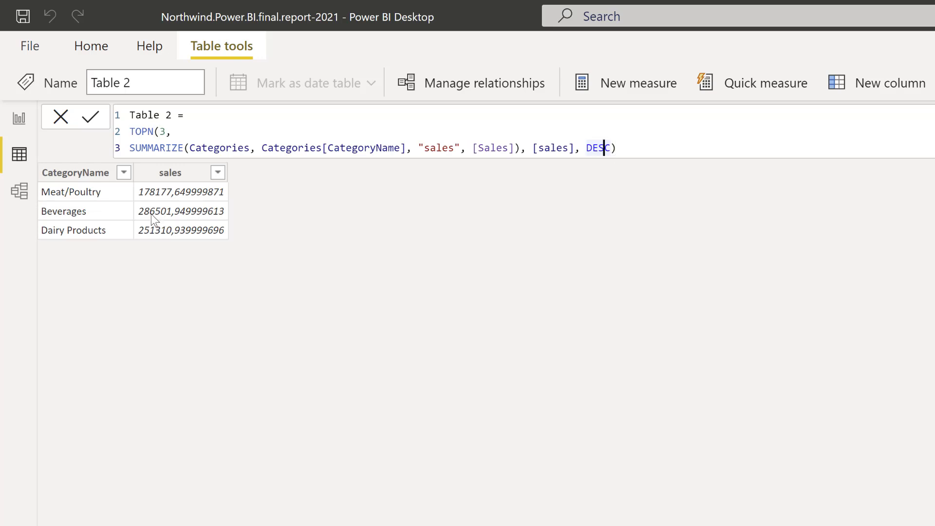
{"action": "mouse_move", "coordinate": [298, 287]}
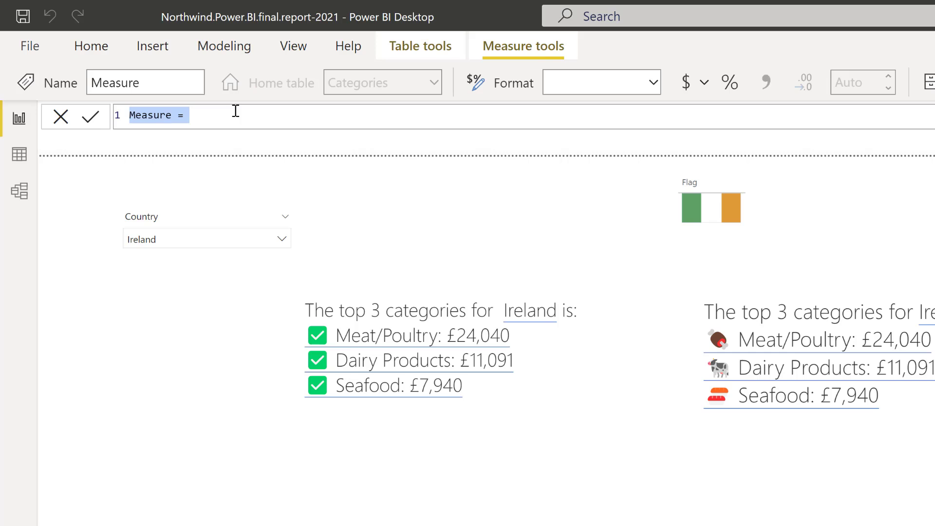
Name the new measure 'list top 3' and begin its CONCATENATEX formula.
{"action": "type", "text": "list t"}
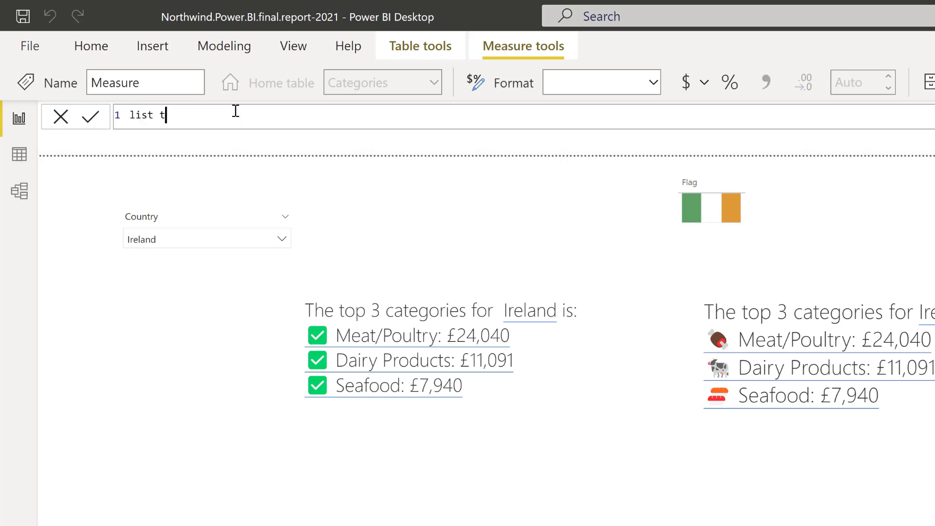
{"action": "type", "text": "op 3 ="}
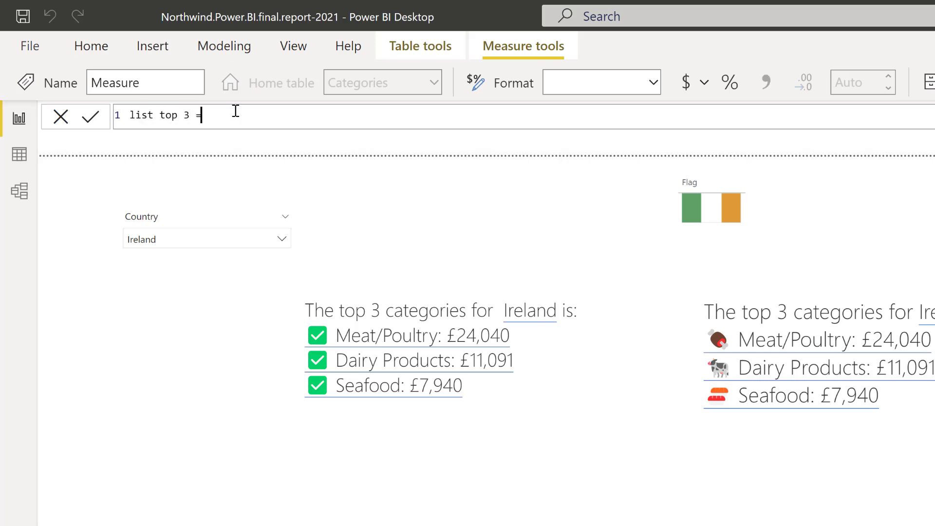
{"action": "type", "text": "CONCATENATEX("}
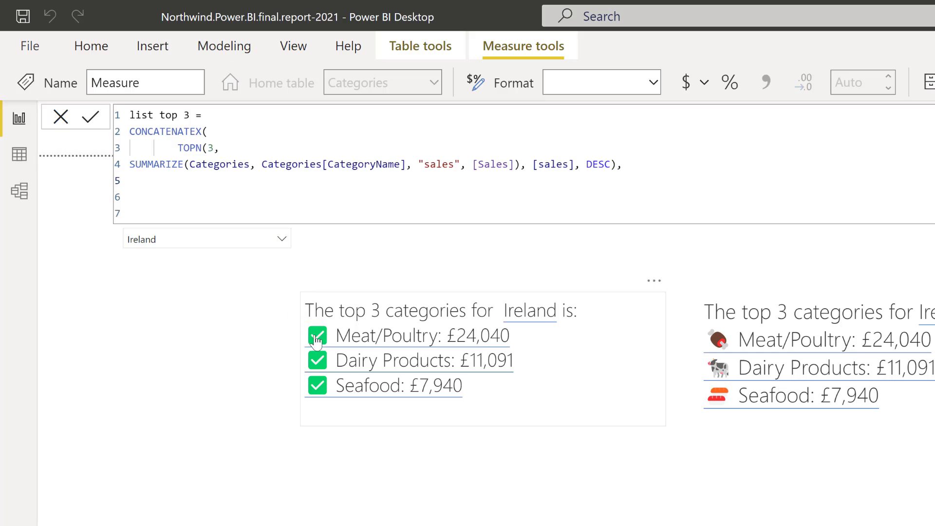
{"action": "mouse_move", "coordinate": [322, 349]}
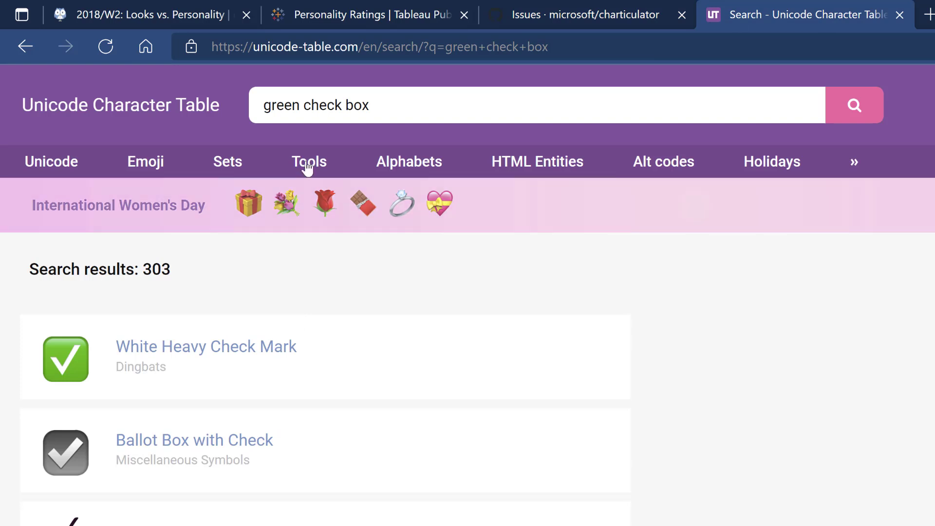
{"action": "mouse_move", "coordinate": [209, 325]}
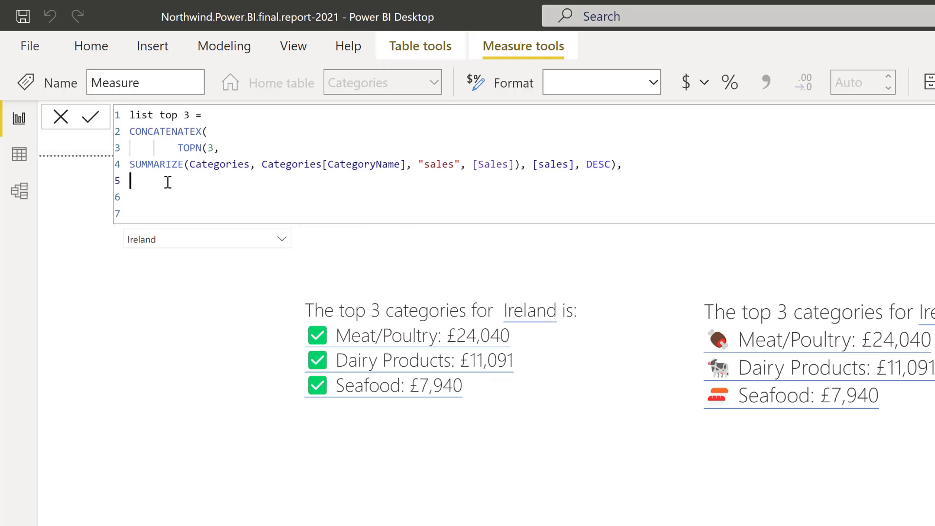
Build each line as UNICHAR(9989), a space, CategoryName, ': ' and the sales value.
{"action": "type", "text": "unic"}
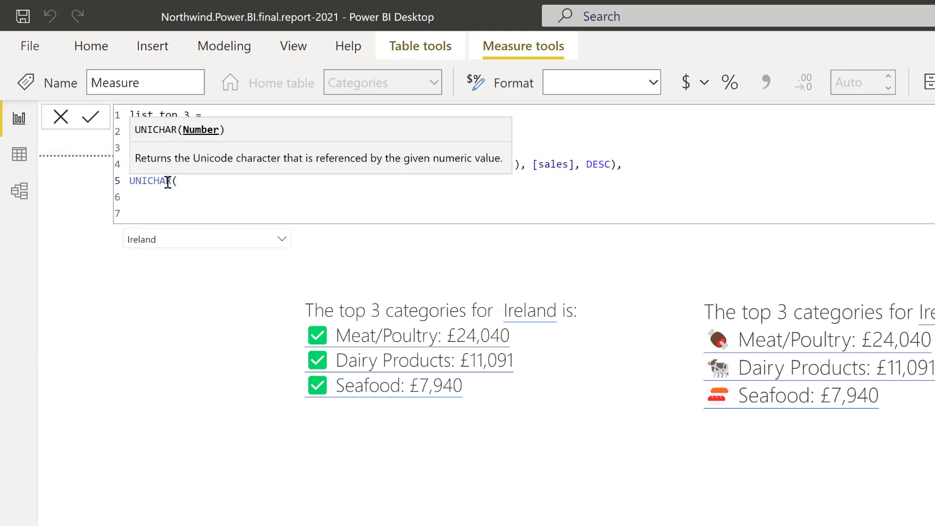
{"action": "type", "text": "99"}
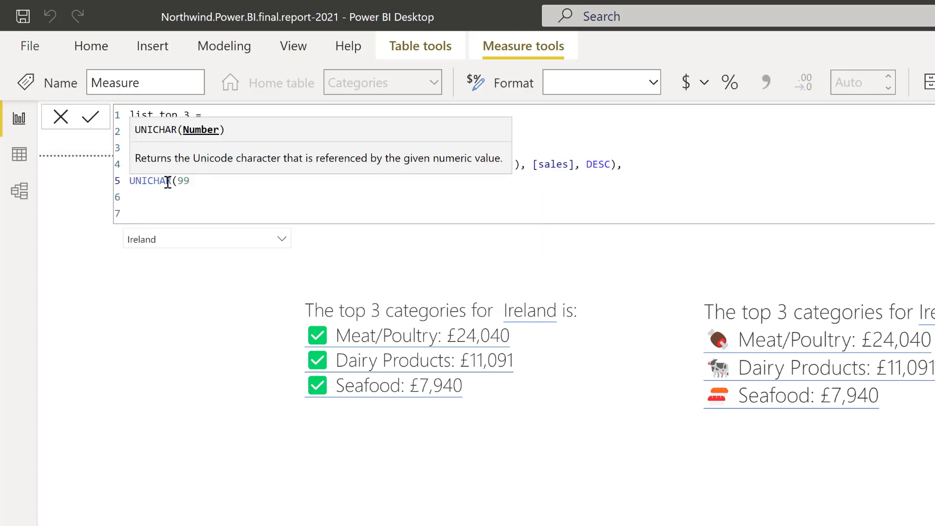
{"action": "type", "text": "89)&"}
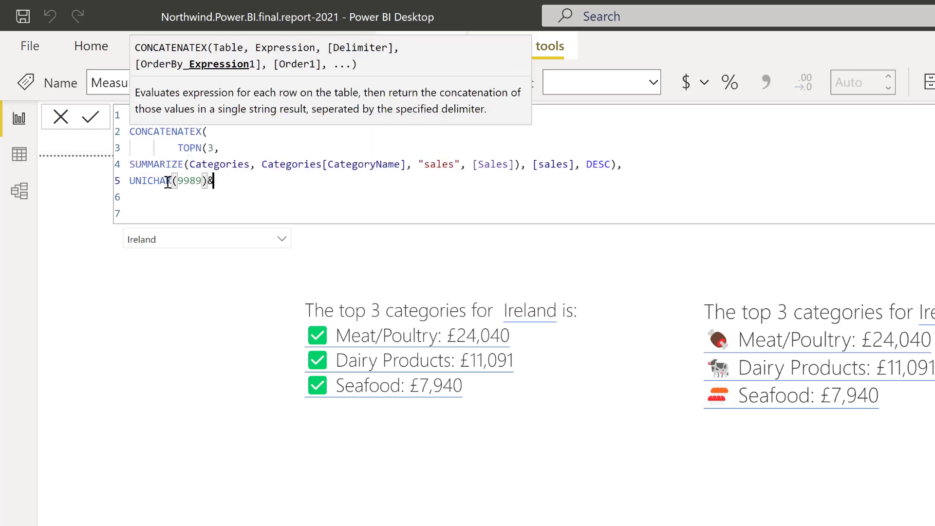
{"action": "type", "text": "\""}
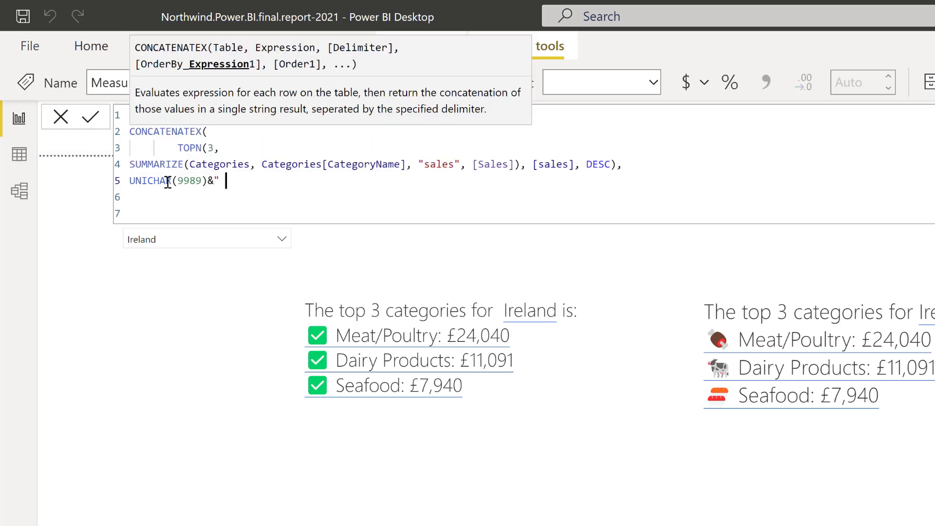
{"action": "type", "text": "\"&c"}
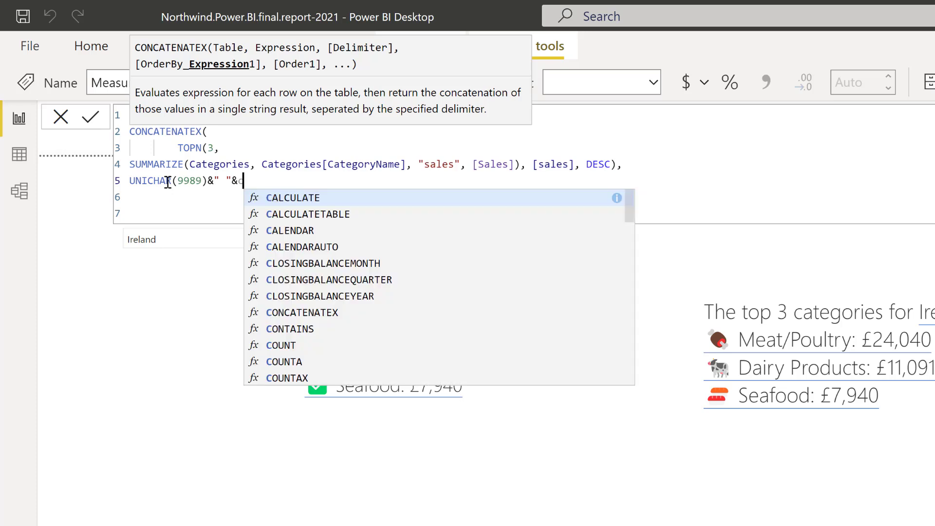
{"action": "type", "text": "Categories[CategoryName]"}
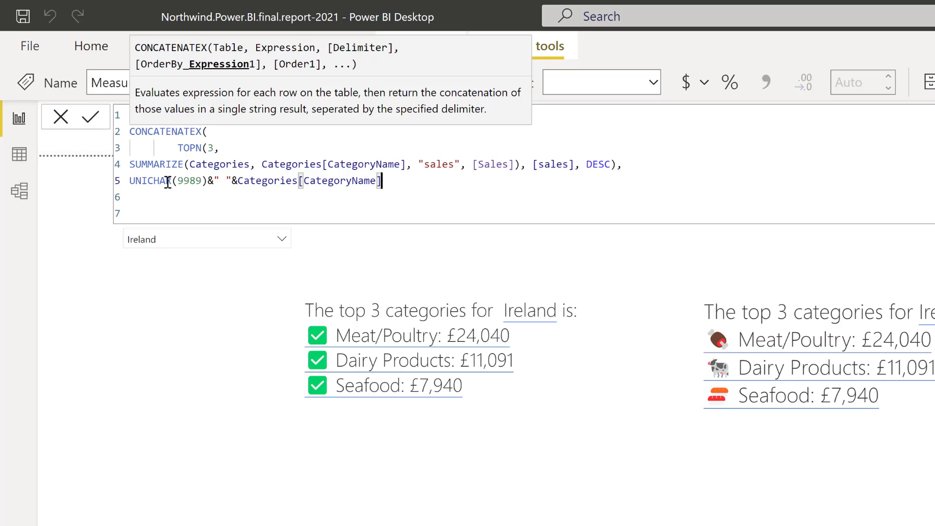
{"action": "type", "text": "& \""}
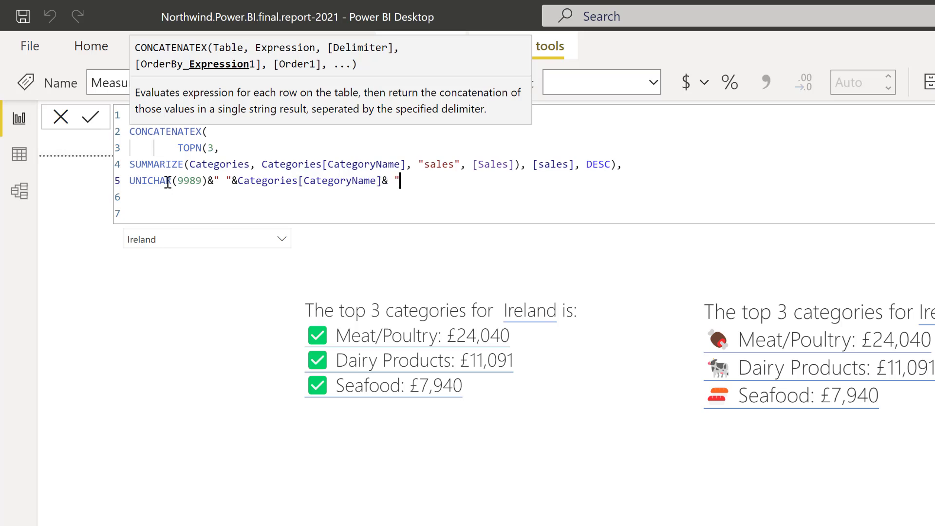
{"action": "type", "text": ":"}
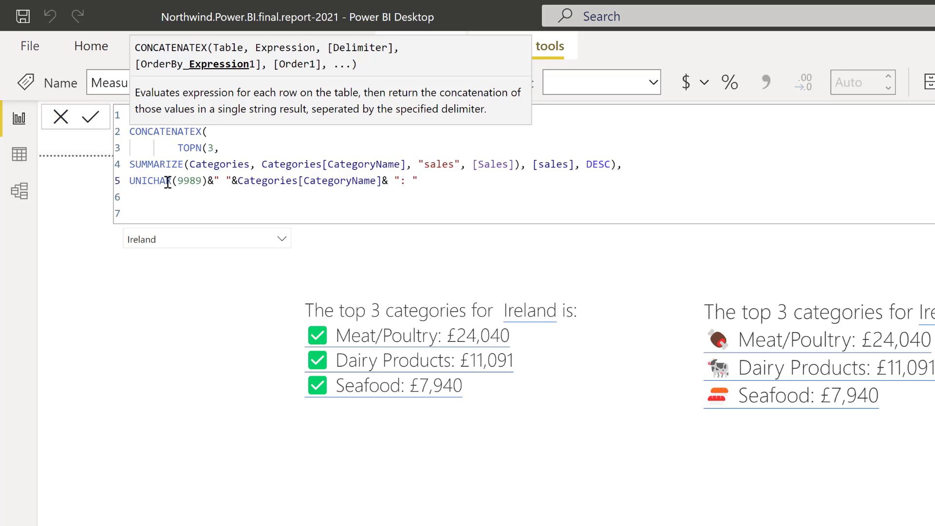
{"action": "type", "text": "&"}
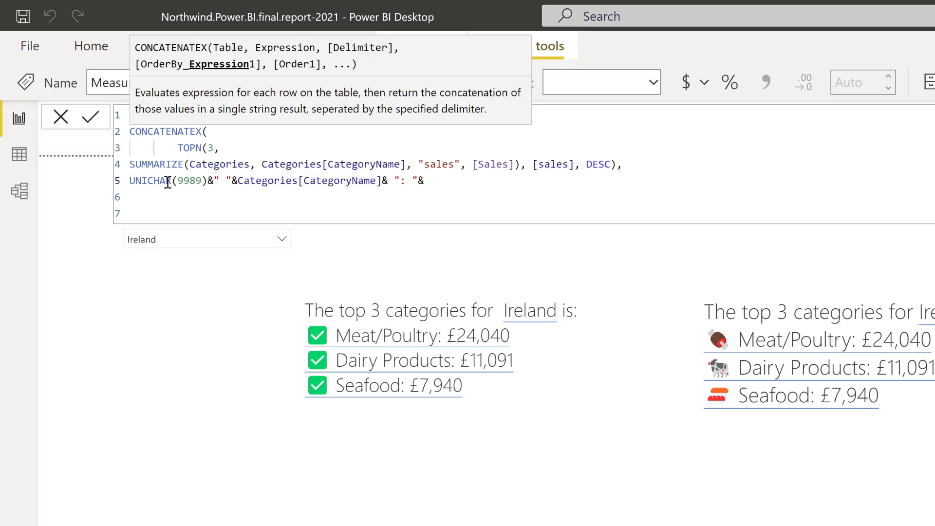
{"action": "type", "text": "[a"}
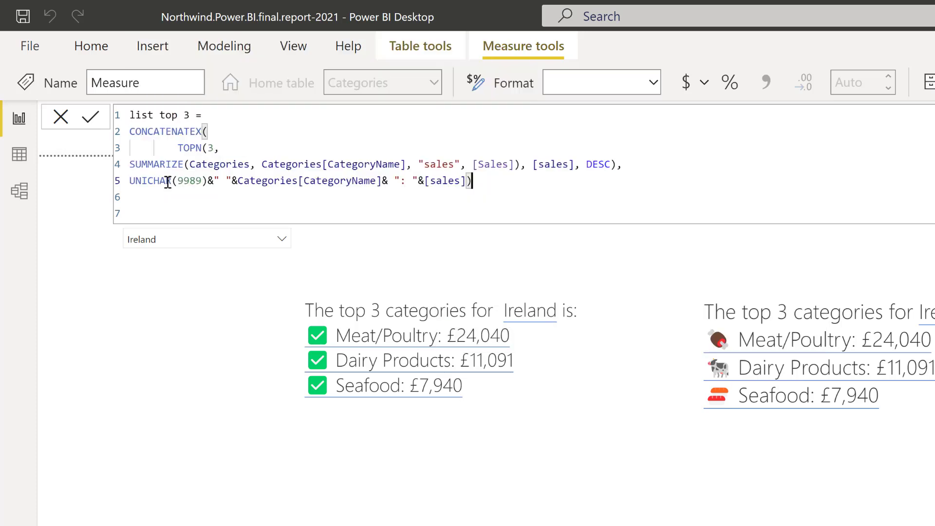
Separate lines with UNICHAR(10) and order them by [sales] descending.
{"action": "type", "text": ","}
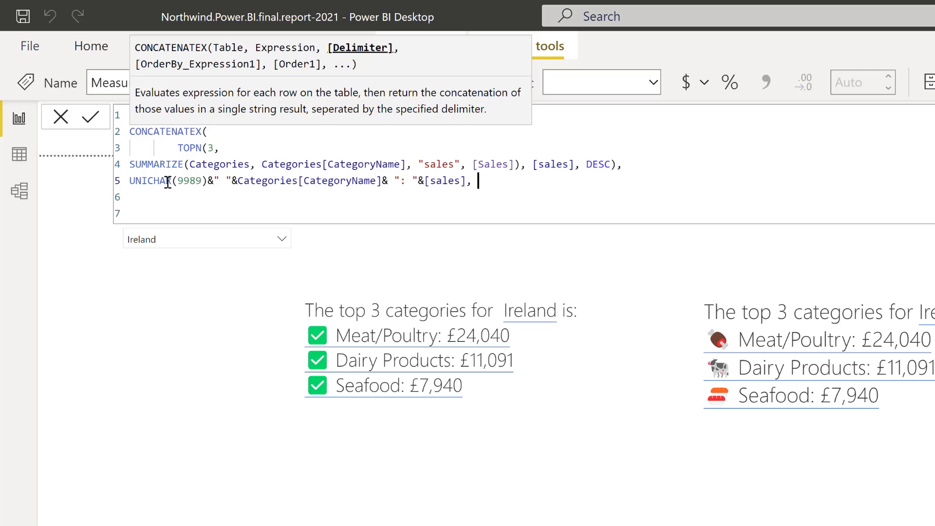
{"action": "type", "text": "unic"}
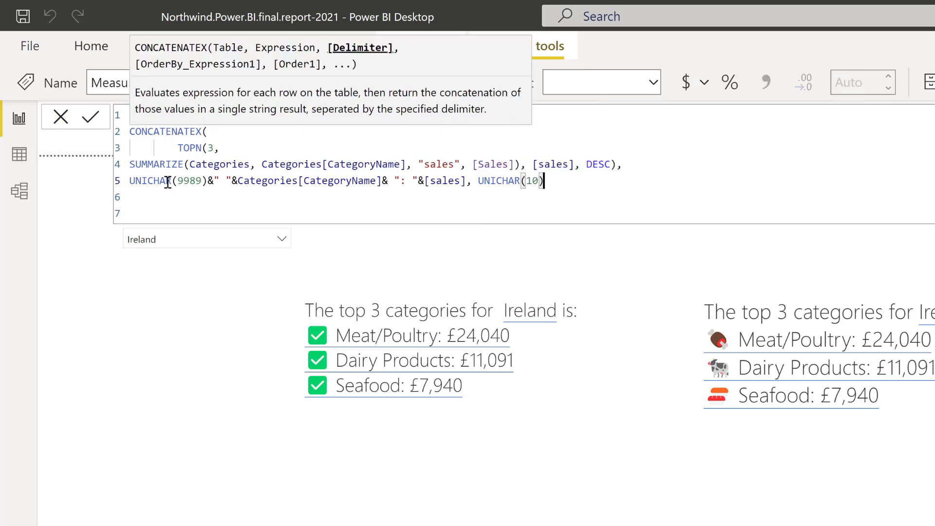
{"action": "type", "text": ","}
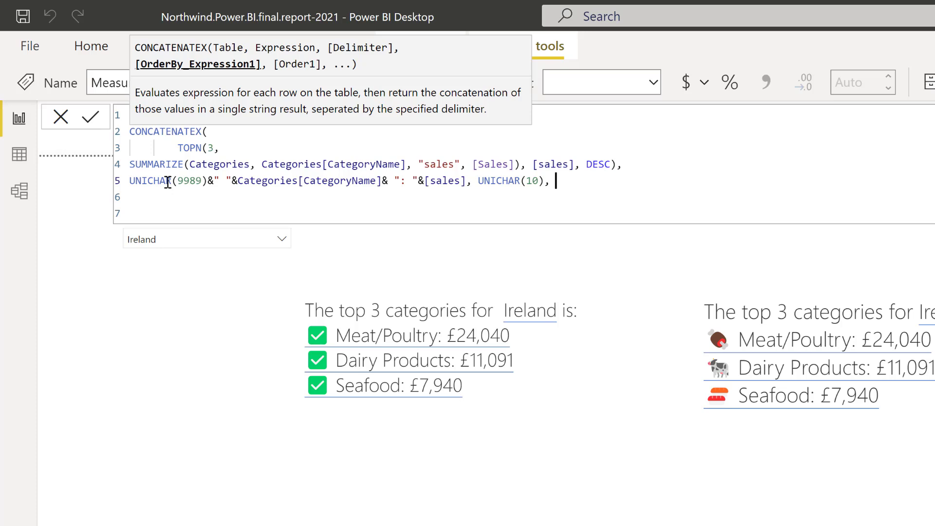
{"action": "type", "text": "[sal"}
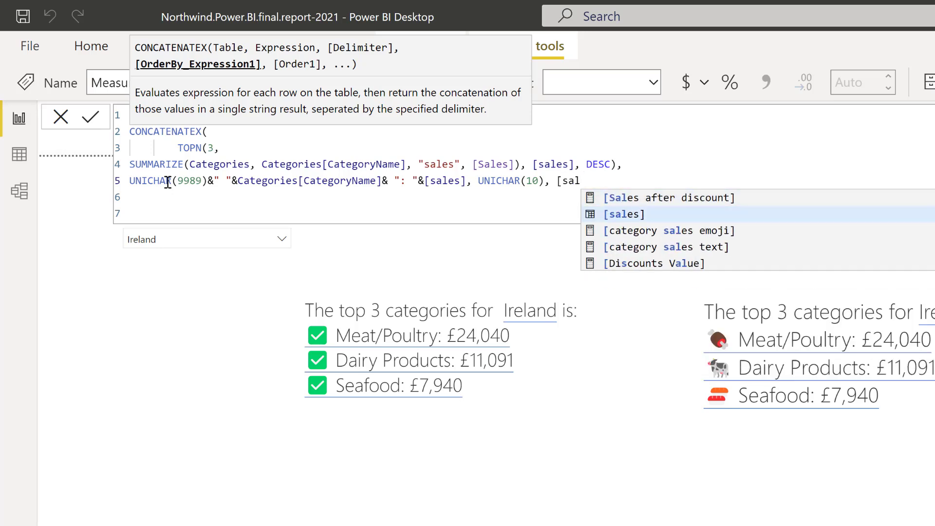
{"action": "left_click", "coordinate": [624, 214]}
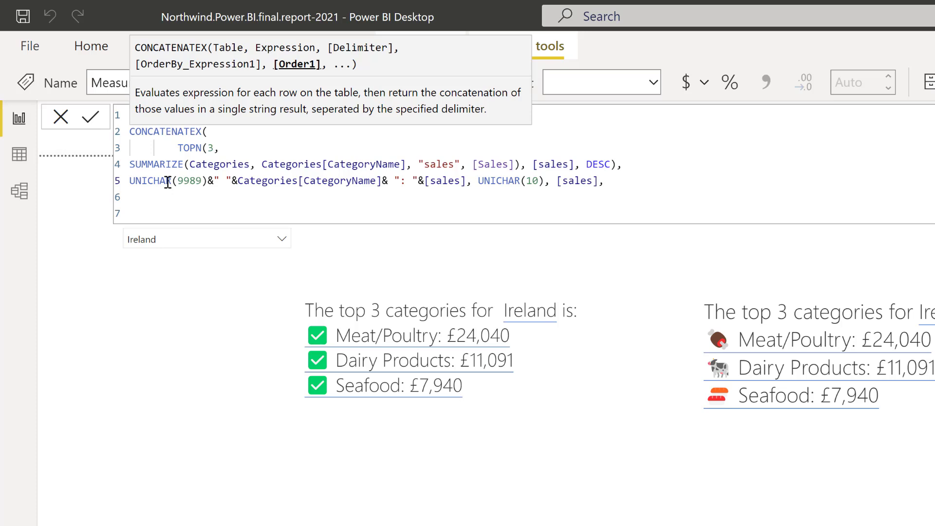
{"action": "type", "text": "desc)"}
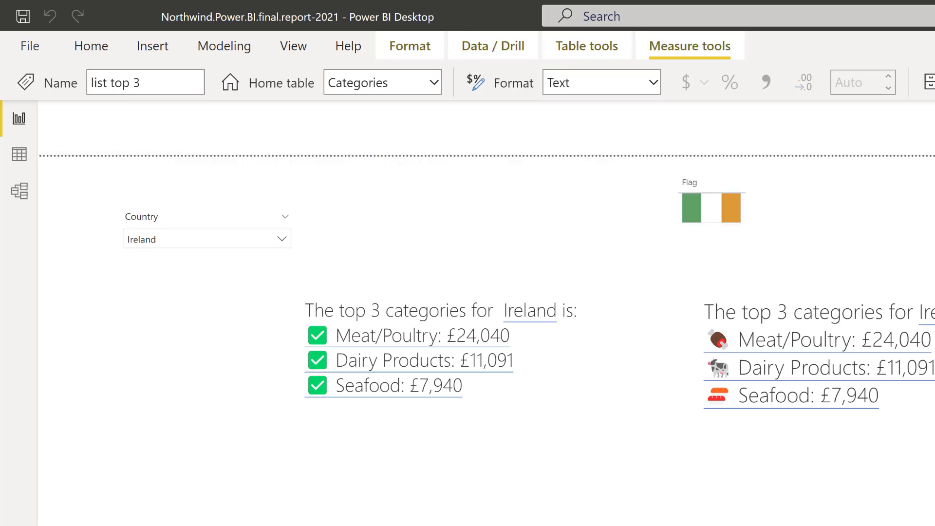
Select the list top 3 measure to show its DAX in the formula bar.
{"action": "left_click", "coordinate": [91, 46]}
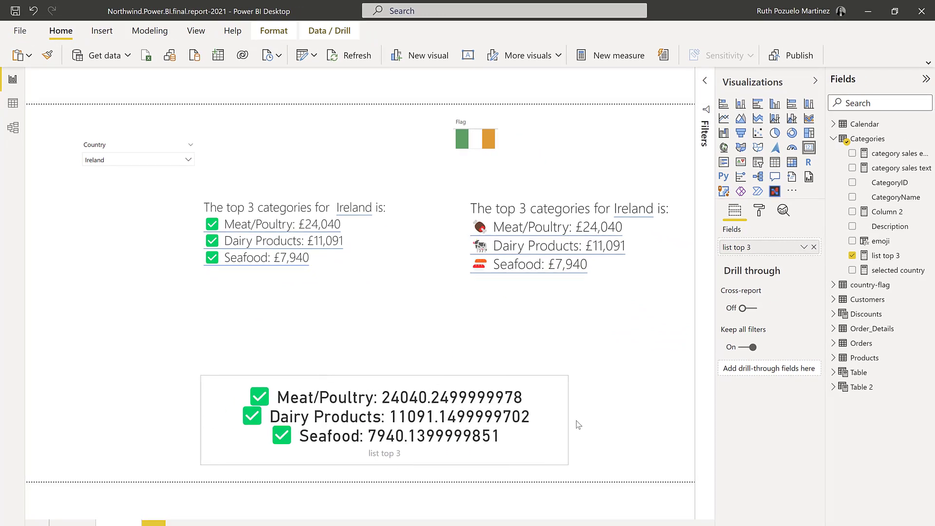
{"action": "left_click", "coordinate": [384, 418]}
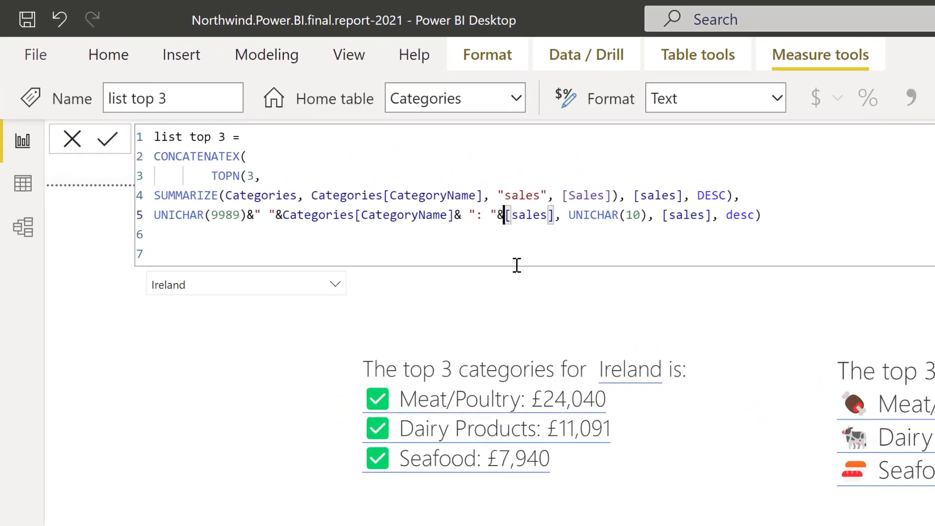
Change the measure's sales value to FORMAT([sales],"£#,###").
{"action": "type", "text": "FORMAT("}
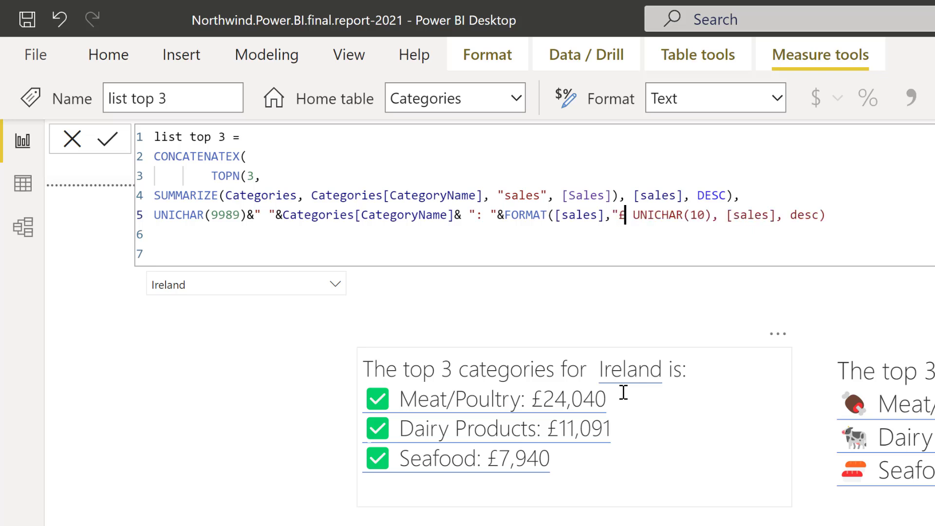
{"action": "type", "text": "#"}
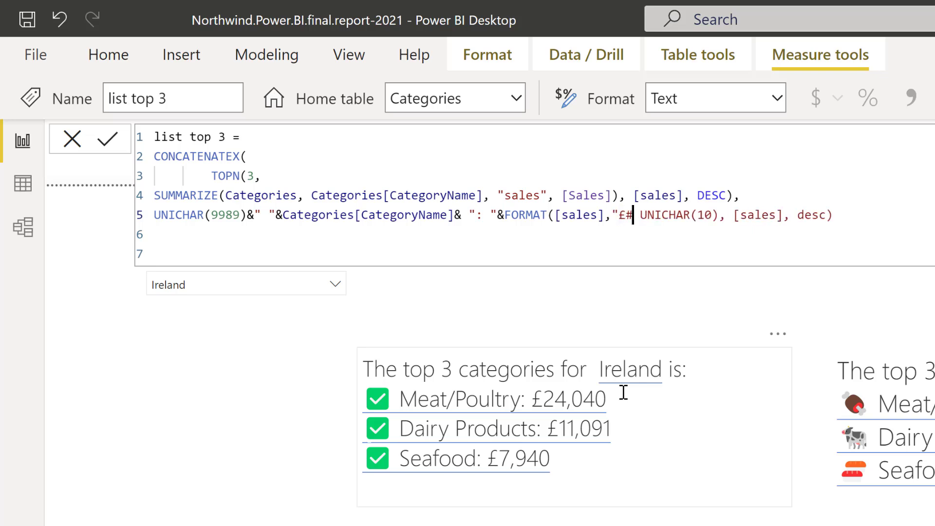
{"action": "type", "text": "."}
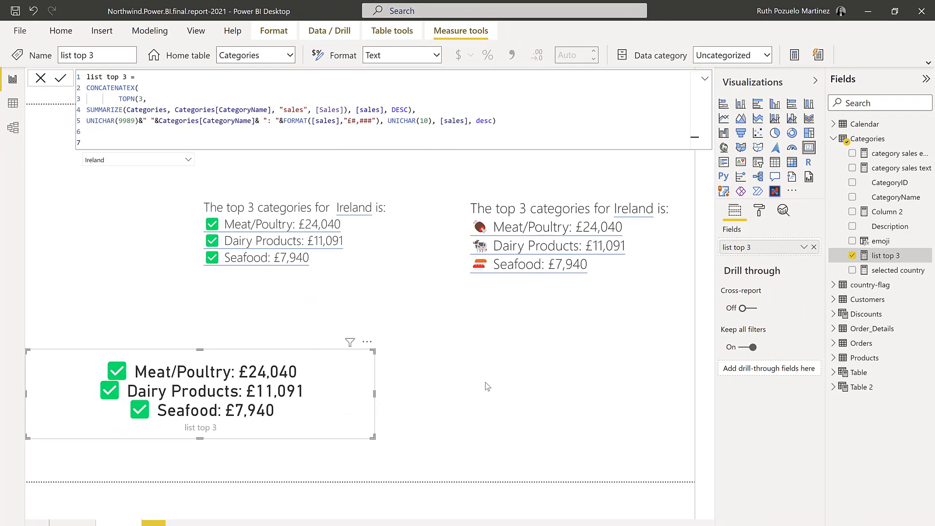
{"action": "mouse_move", "coordinate": [594, 417]}
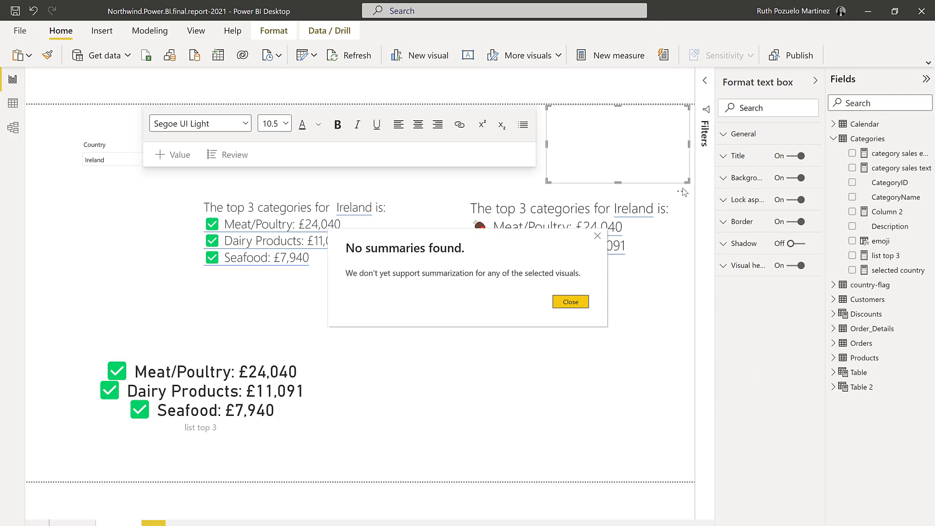
Dismiss 'No summaries found' and type 'The top 3 categories for is:' in the narrative.
{"action": "left_click", "coordinate": [569, 301]}
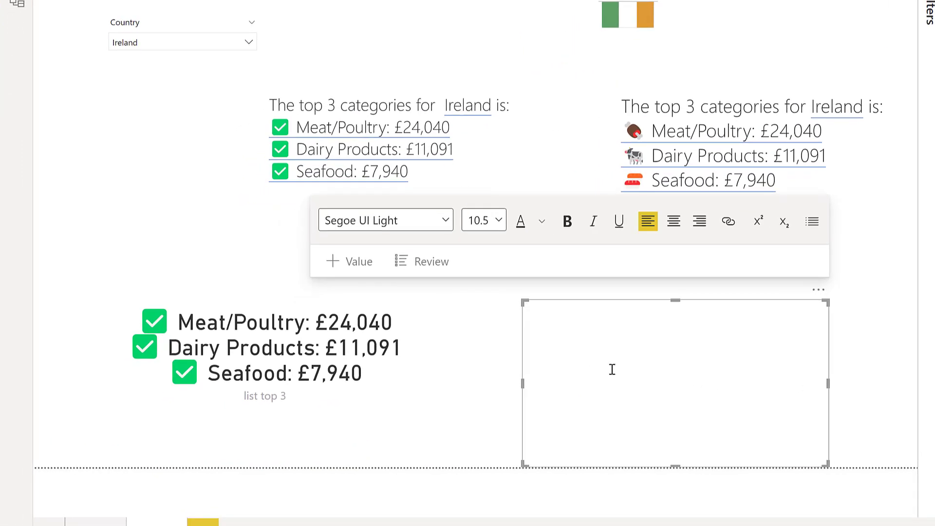
{"action": "type", "text": "The top 3 categories for"}
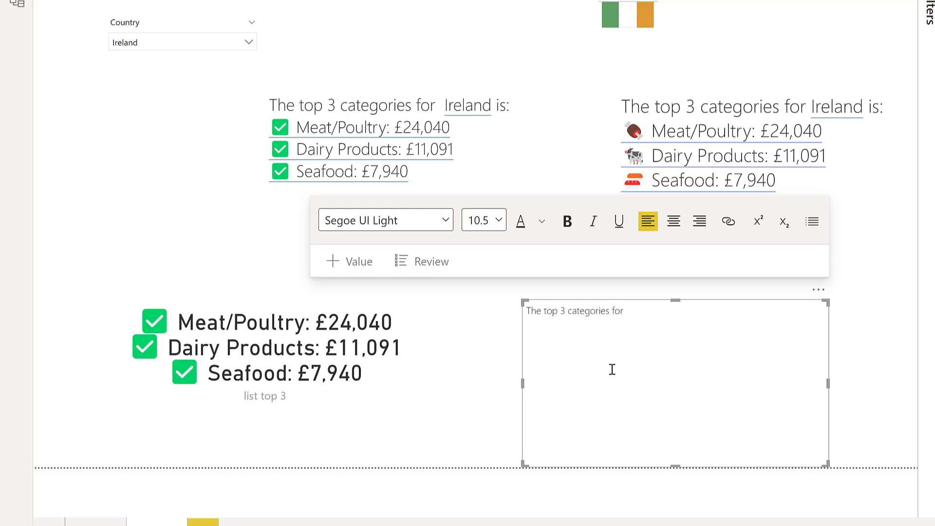
{"action": "type", "text": "is:"}
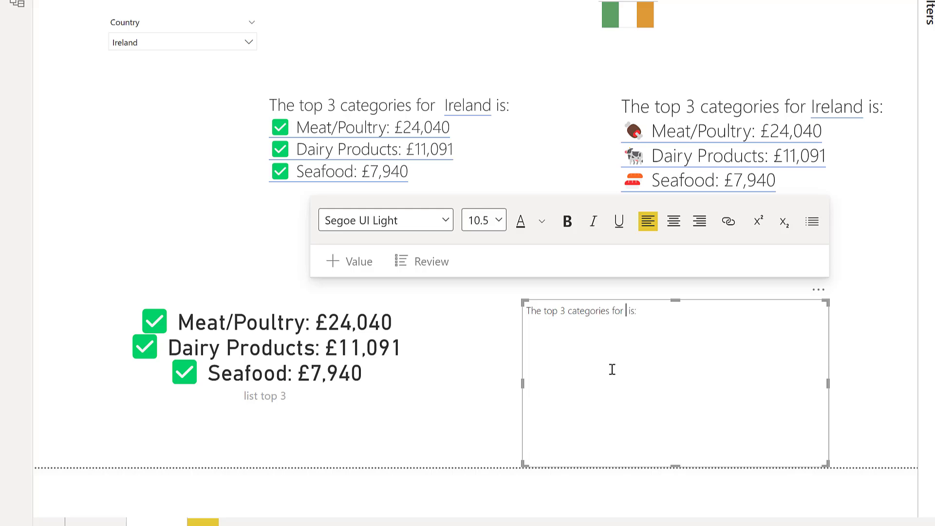
{"action": "left_click", "coordinate": [352, 261]}
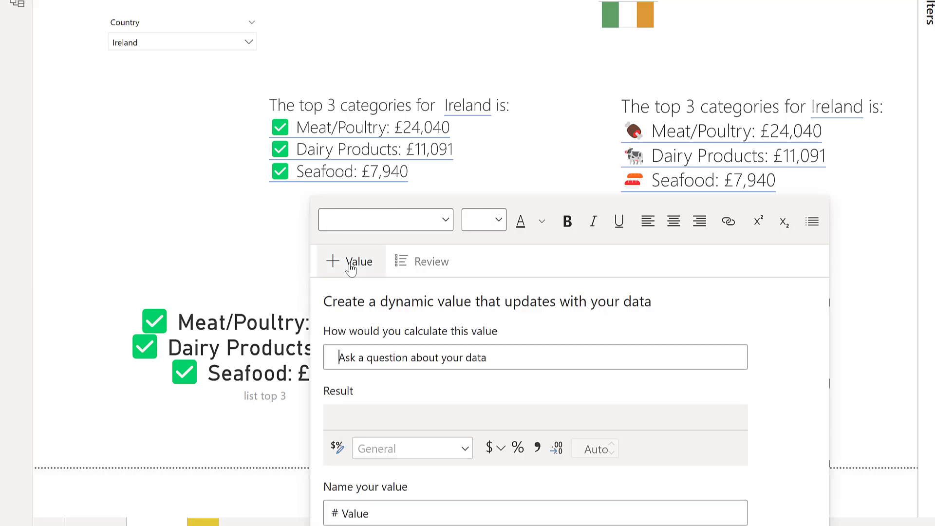
Insert the selected country measure as a dynamic value, showing Ireland.
{"action": "type", "text": "se"}
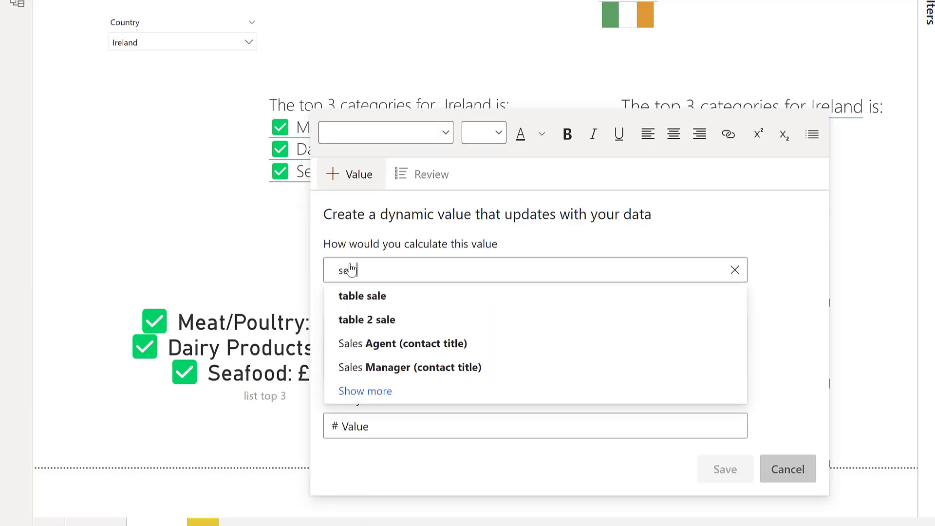
{"action": "type", "text": "lect"}
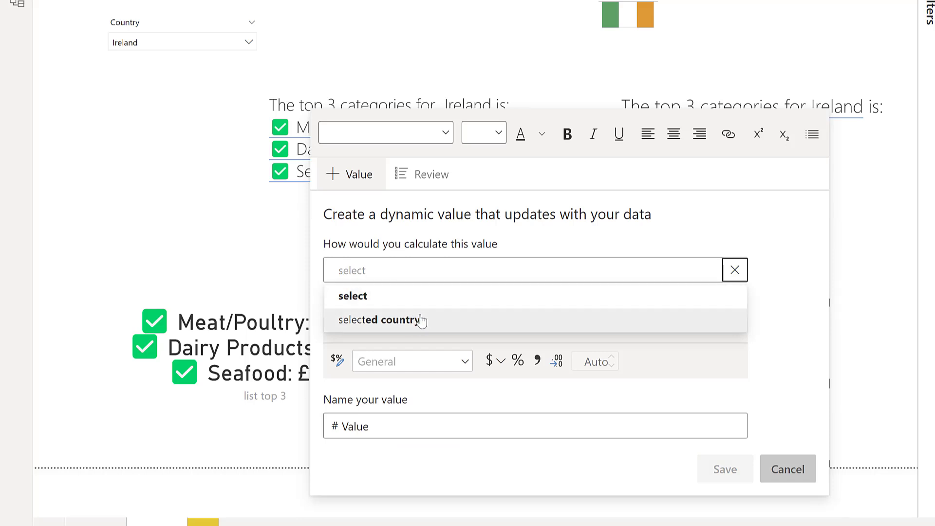
{"action": "left_click", "coordinate": [381, 321]}
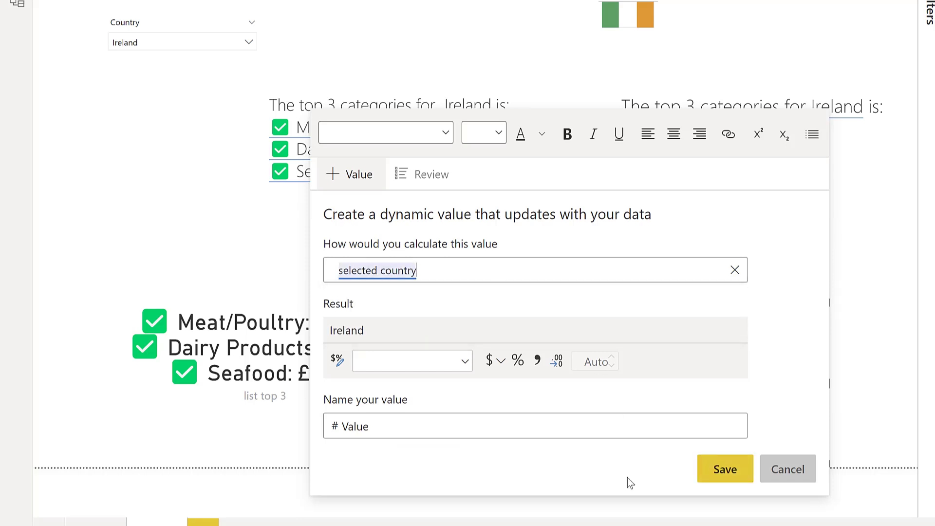
{"action": "left_click", "coordinate": [725, 469]}
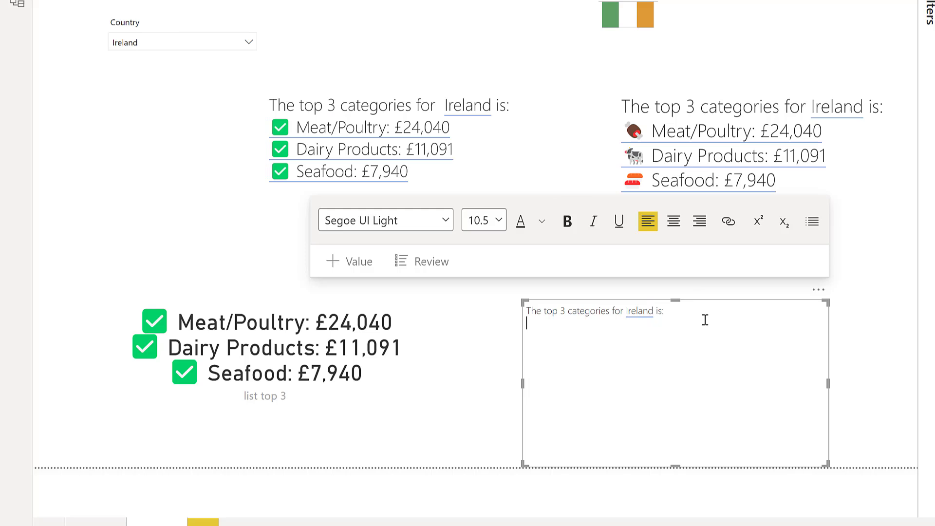
Insert the 'list top 3' measure as a dynamic value on a new line.
{"action": "left_click", "coordinate": [350, 261]}
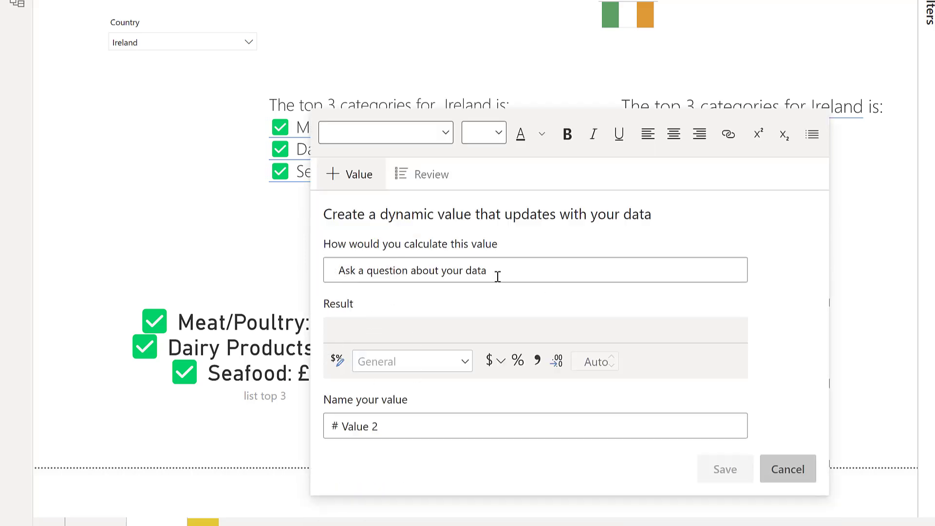
{"action": "type", "text": "list"}
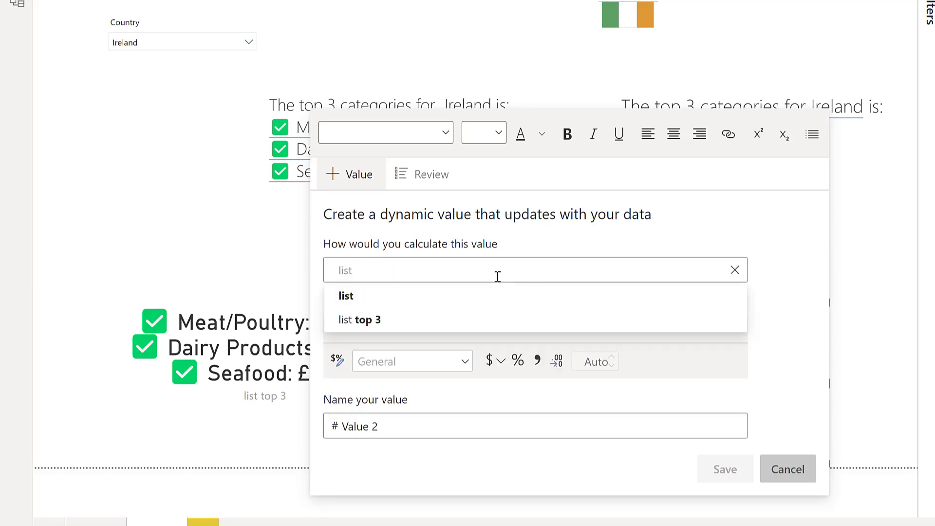
{"action": "left_click", "coordinate": [361, 319]}
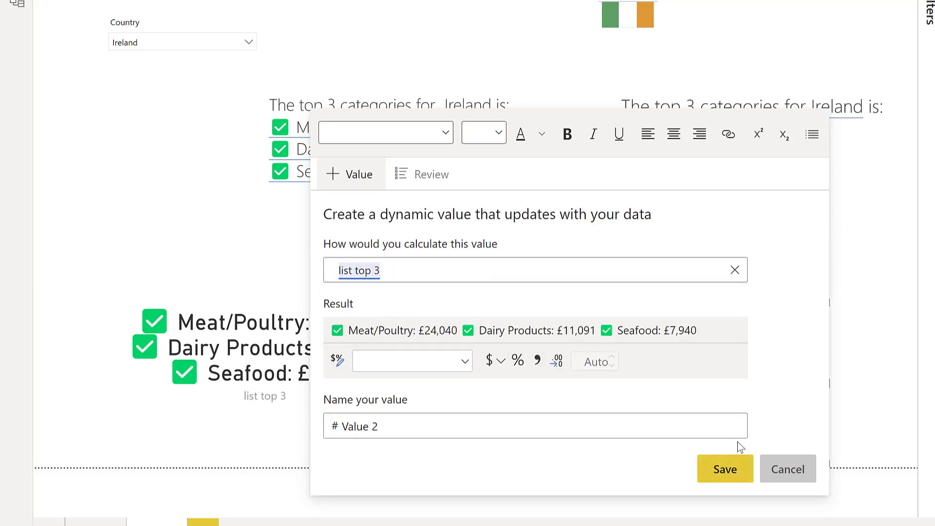
{"action": "left_click", "coordinate": [724, 469]}
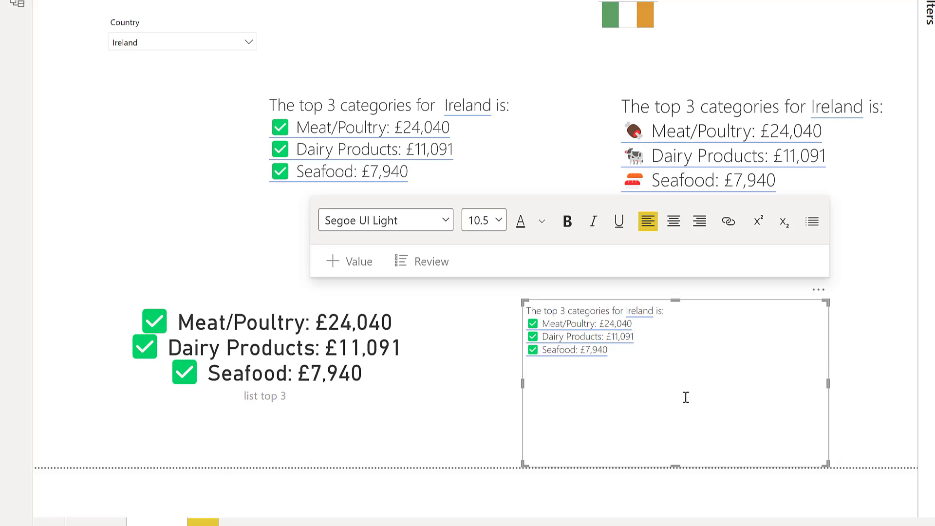
{"action": "mouse_move", "coordinate": [687, 447]}
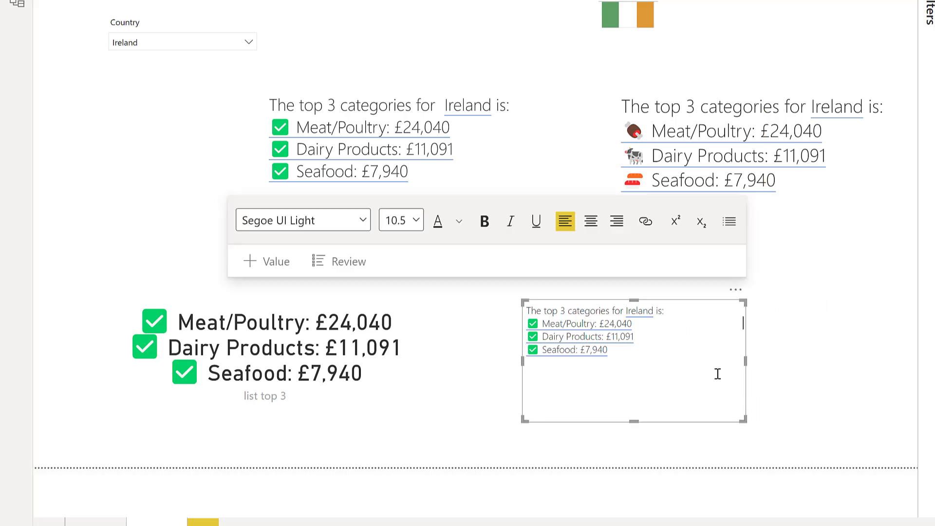
{"action": "mouse_move", "coordinate": [609, 347]}
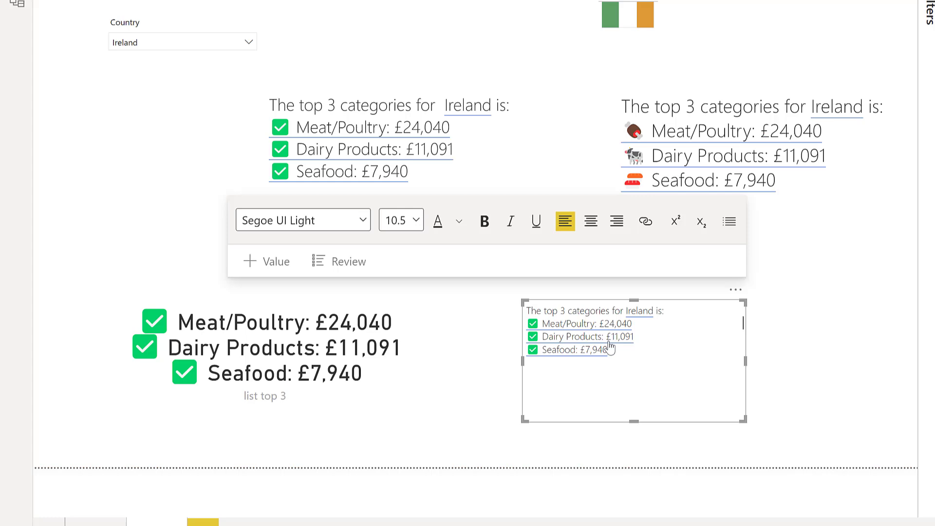
{"action": "mouse_move", "coordinate": [675, 343]}
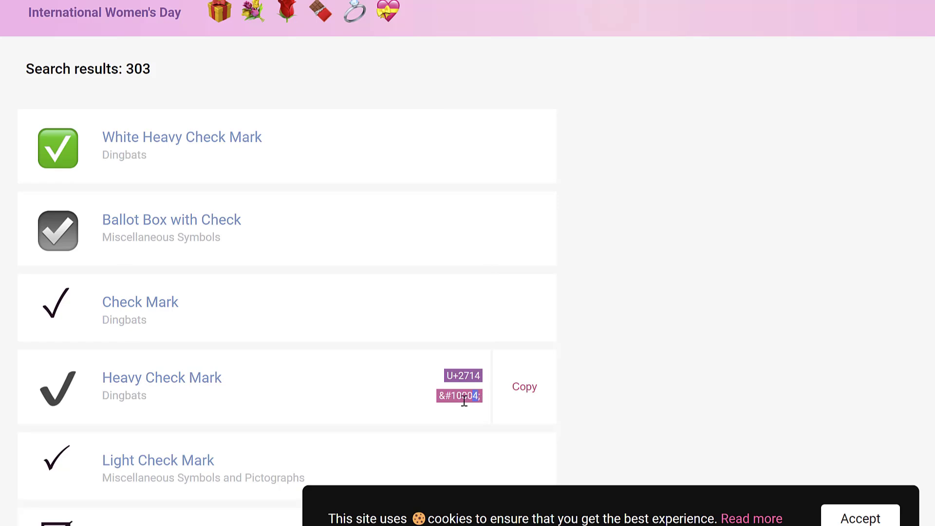
Select the Heavy Check Mark code &#10004; on the unicode-table page.
{"action": "double_click", "coordinate": [459, 396]}
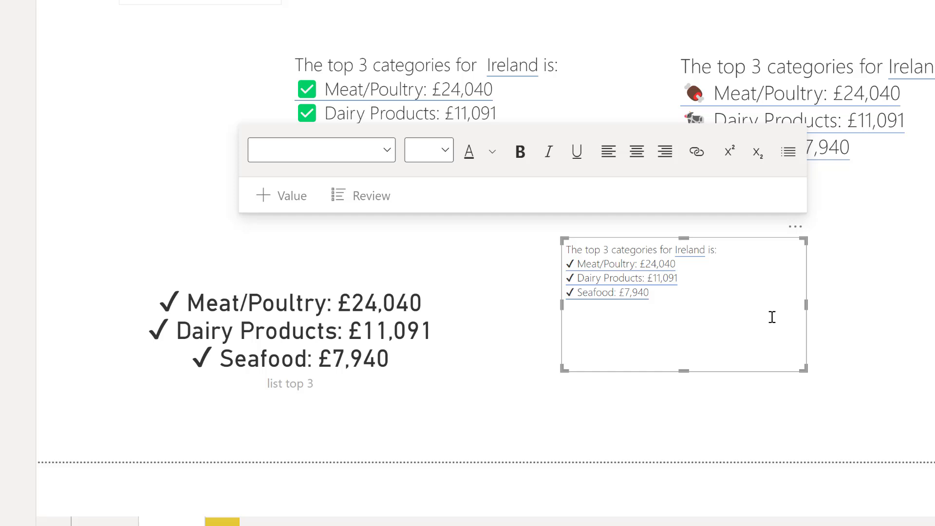
{"action": "mouse_move", "coordinate": [505, 250]}
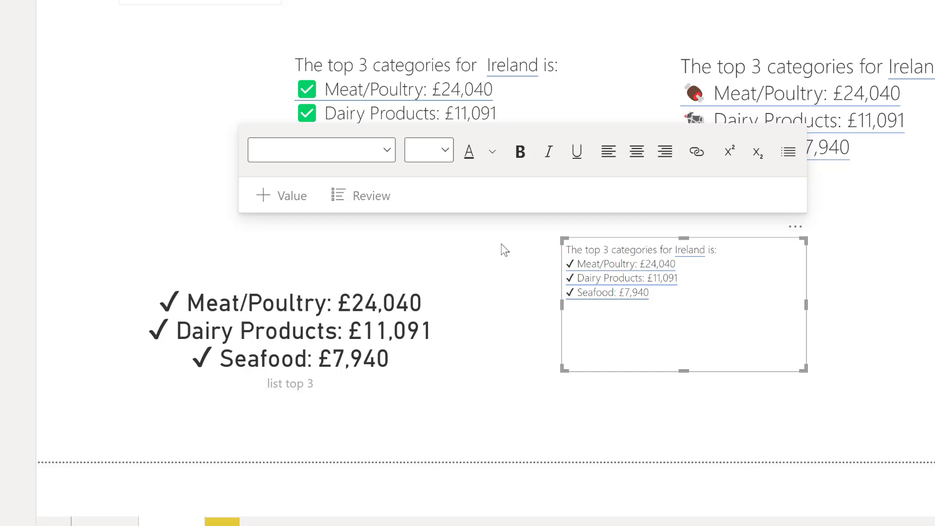
{"action": "mouse_move", "coordinate": [859, 335]}
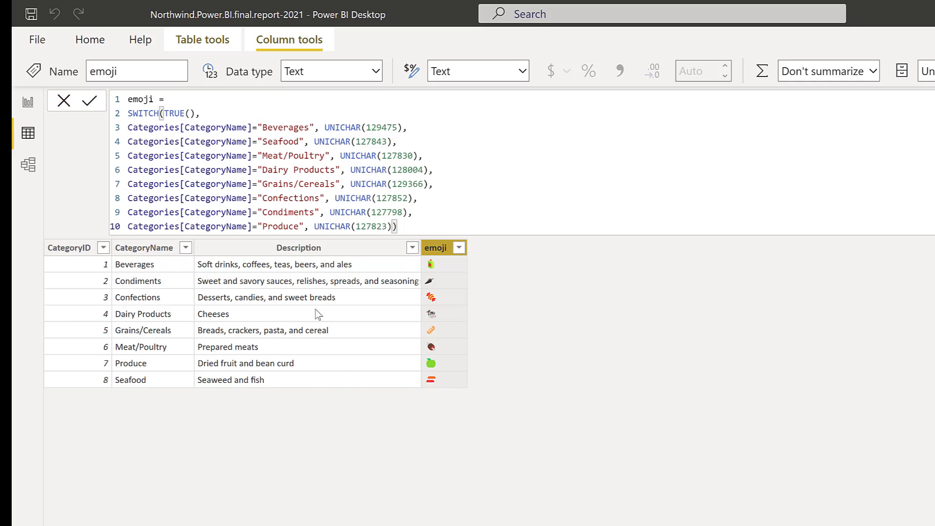
{"action": "mouse_move", "coordinate": [399, 416]}
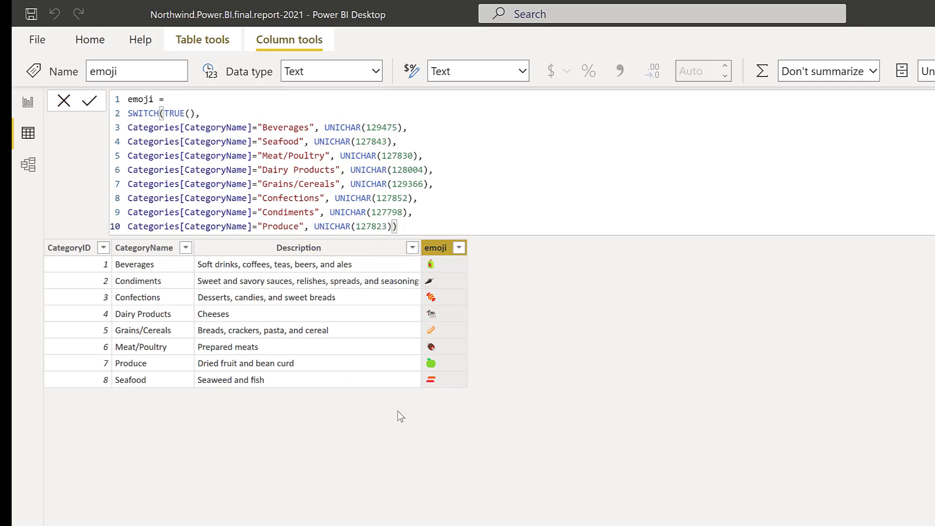